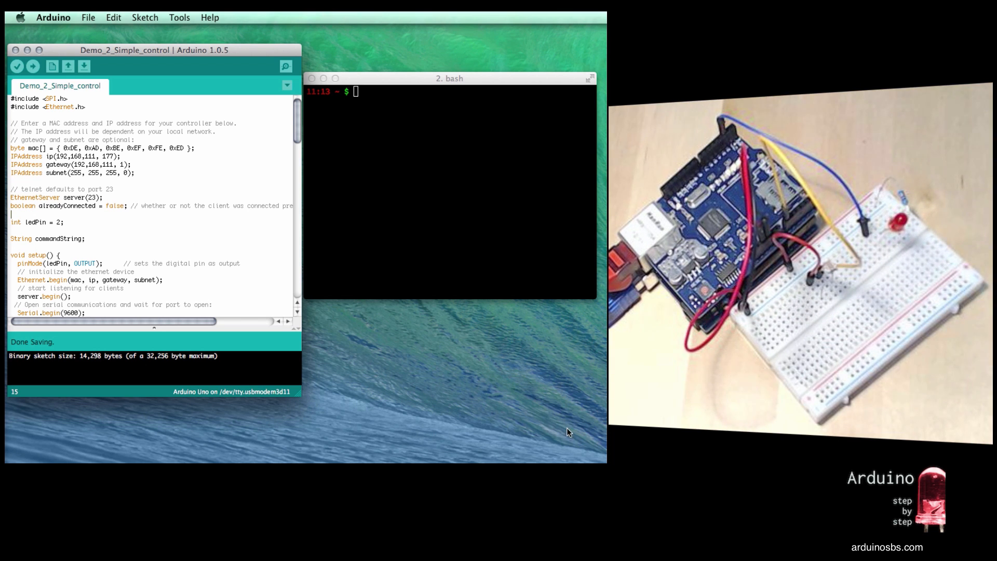
Upload the sketch to the Uno and read the reported address 192.168.111.177 in the Serial Monitor.
click(32, 66)
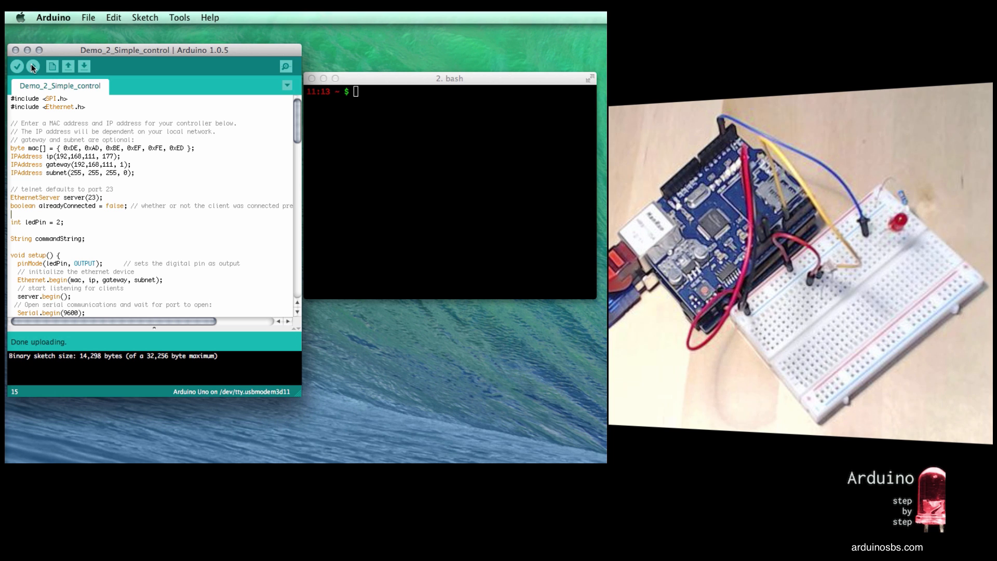
click(285, 66)
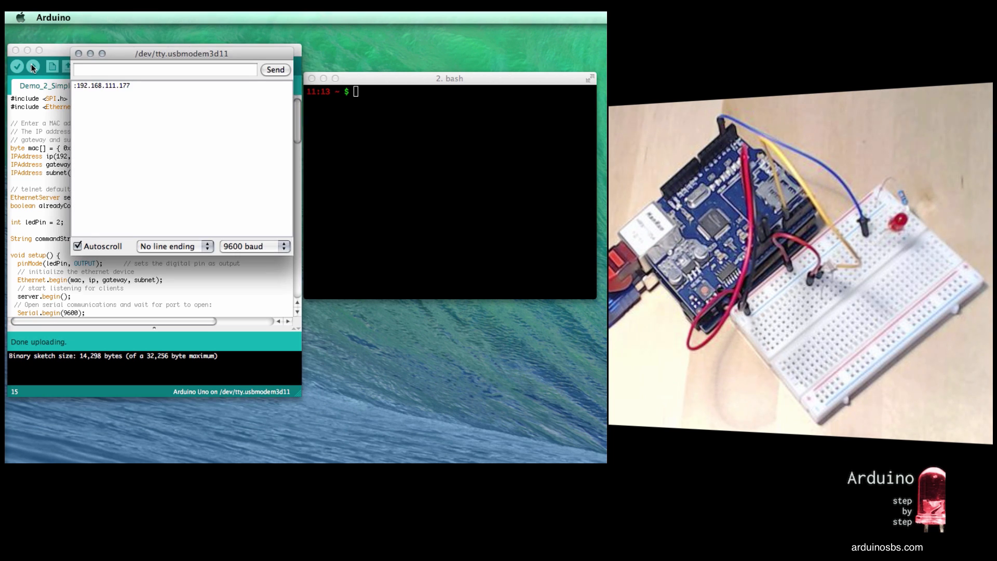
click(274, 70)
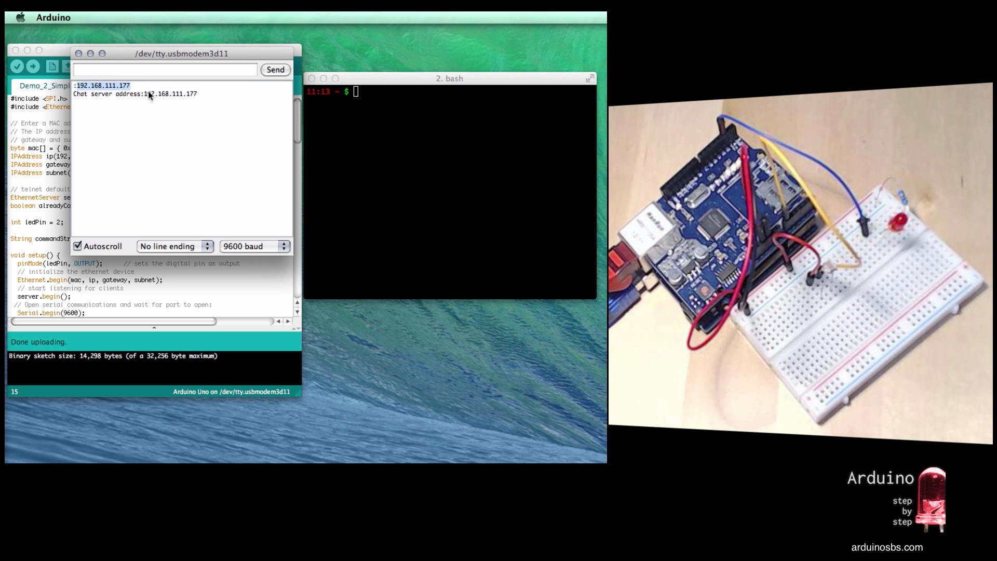
mouse_move(390, 132)
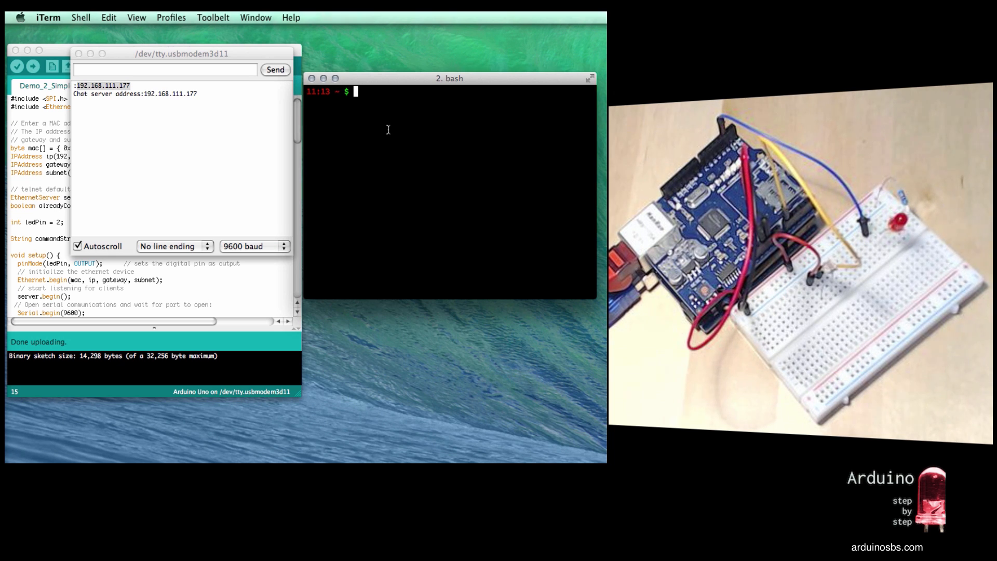
Start a telnet session to the board at 192.168.111.177 in iTerm.
text(telnet)
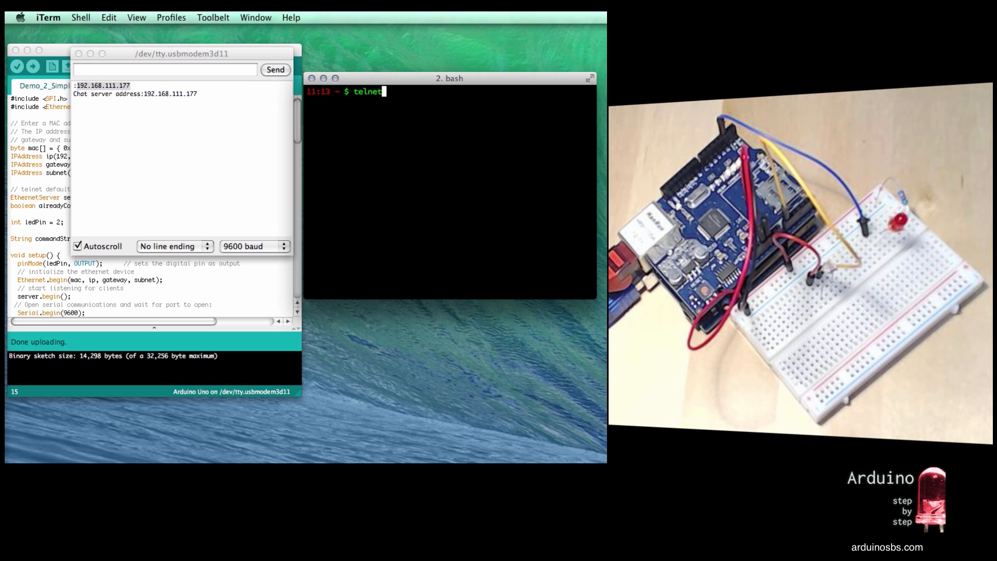
text(192.168.111.177)
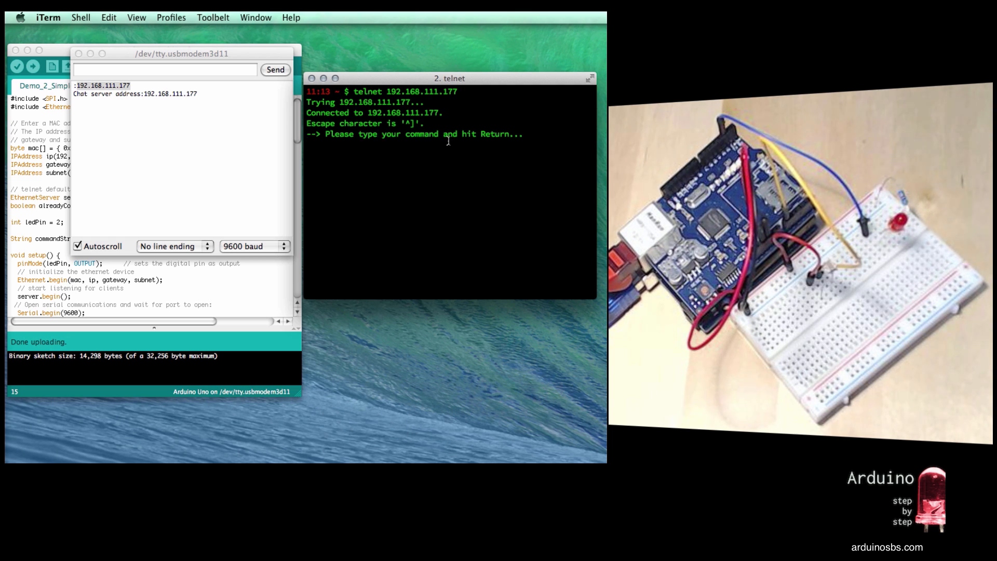
key(Return)
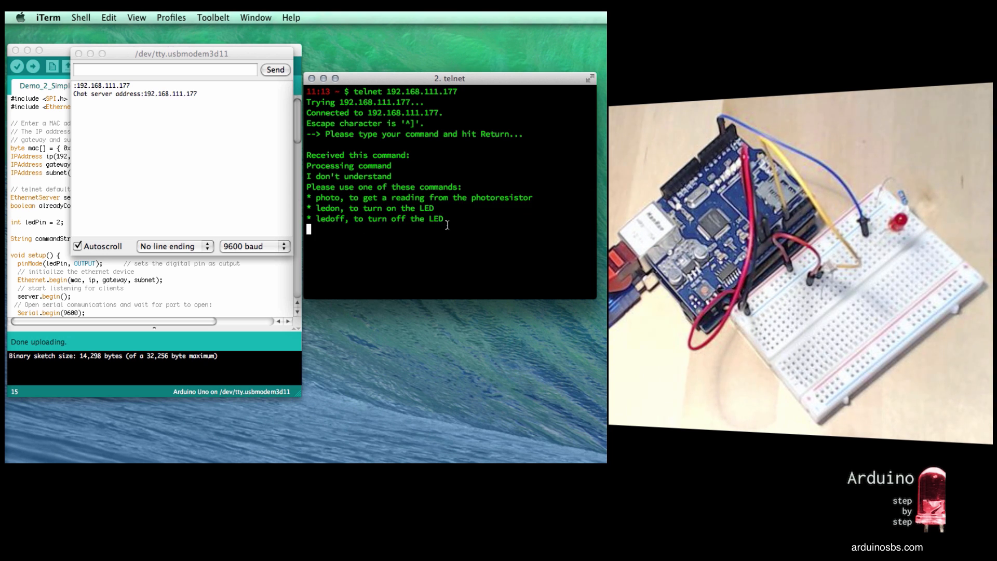
Send photo for reading 1023, then ledon and ledoff to switch the LED.
text(photo)
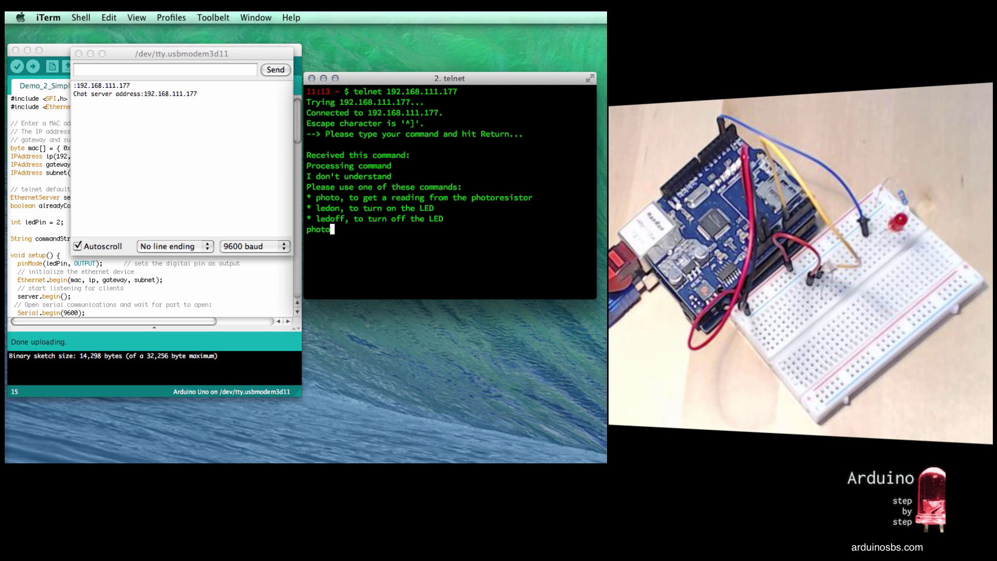
key(Return)
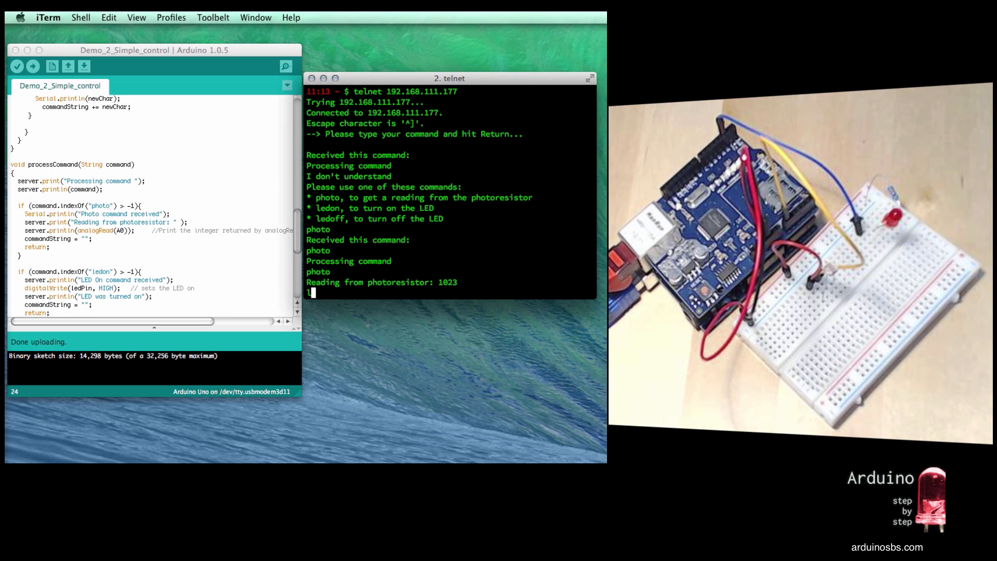
text(ledon)
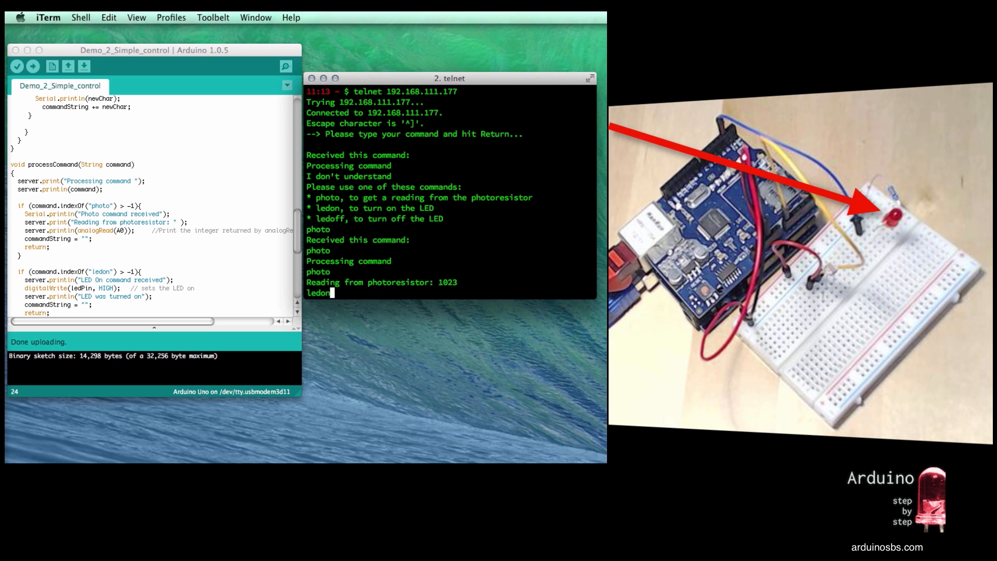
key(Return)
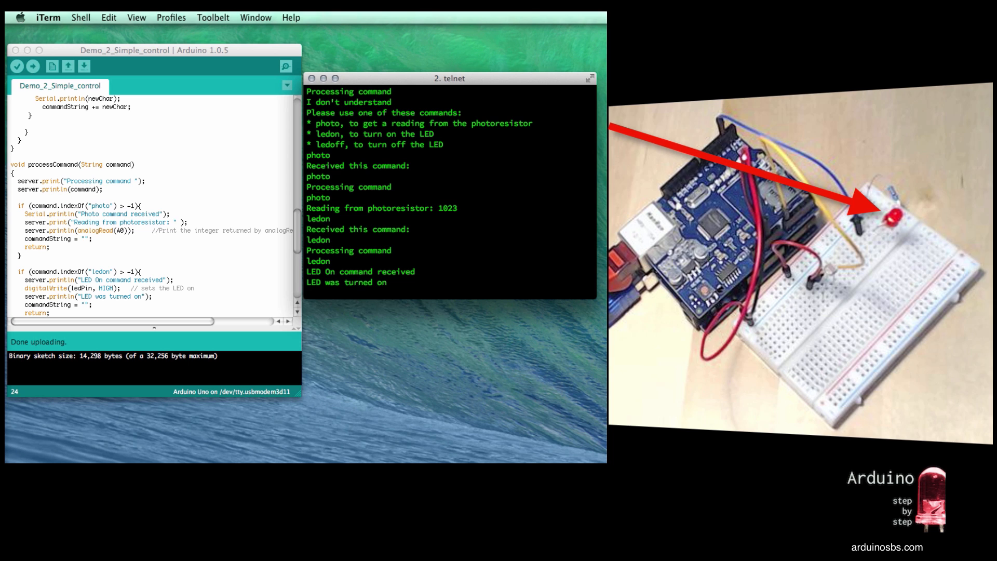
text(ledoff)
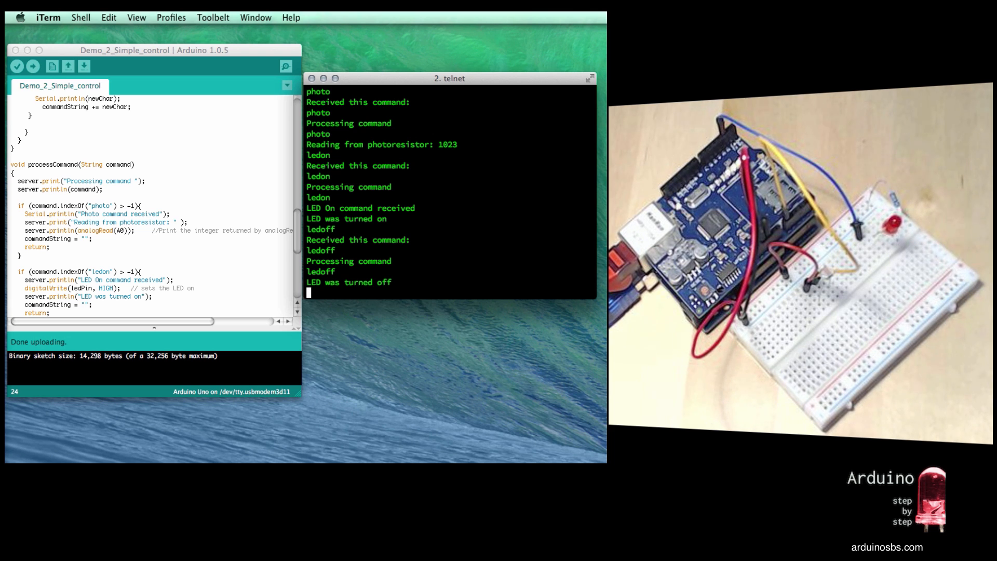
mouse_move(475, 211)
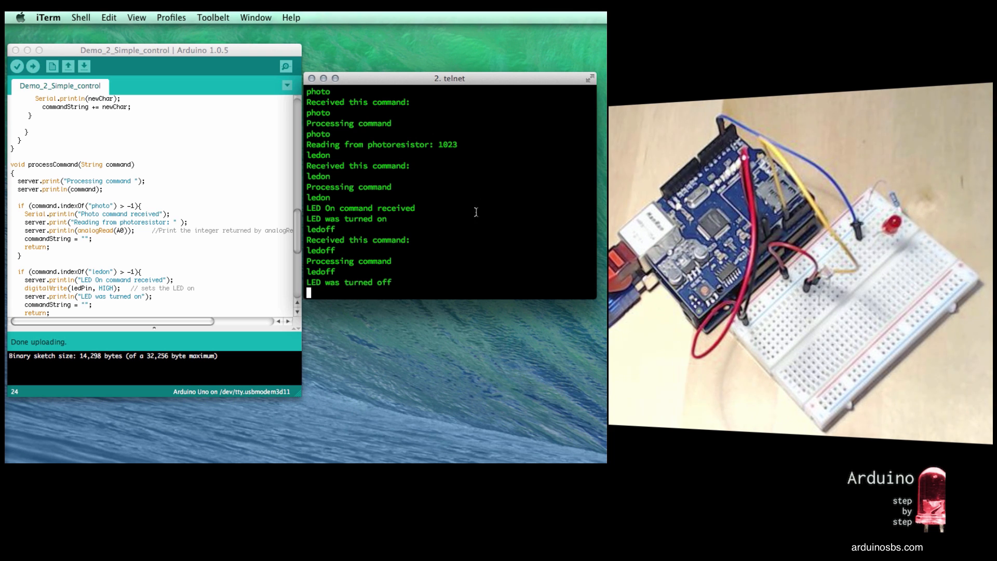
mouse_move(407, 84)
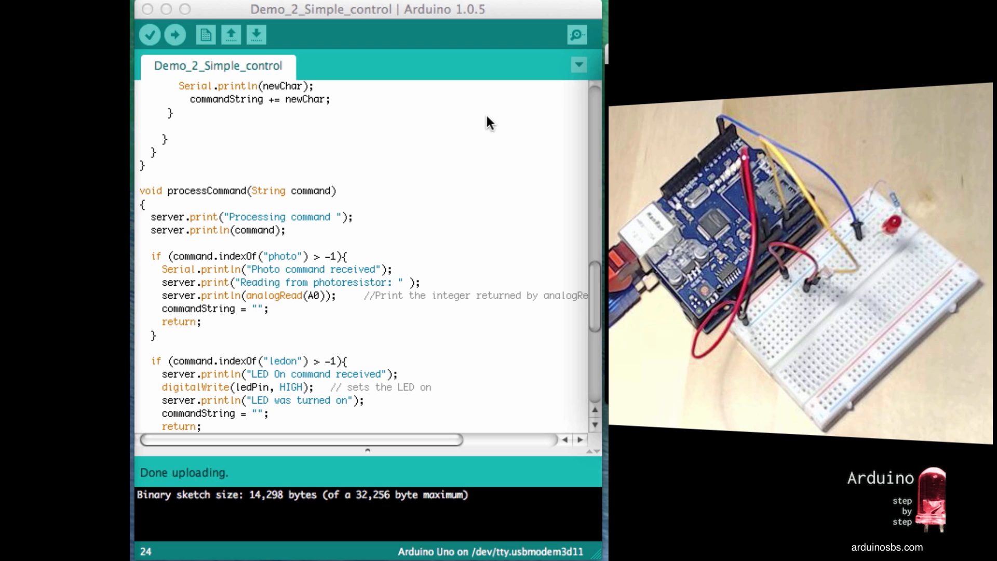
scroll(up, 3)
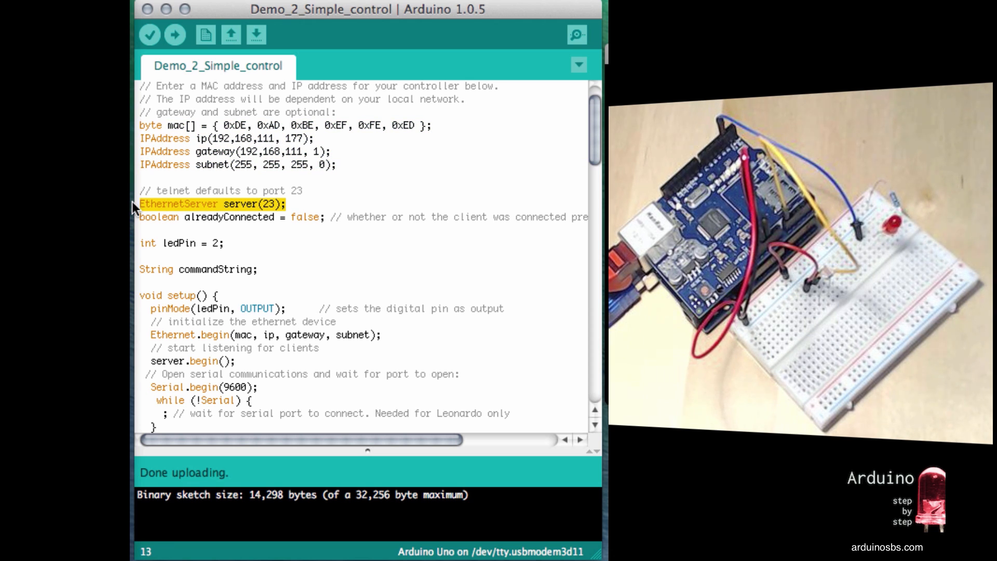
mouse_move(320, 222)
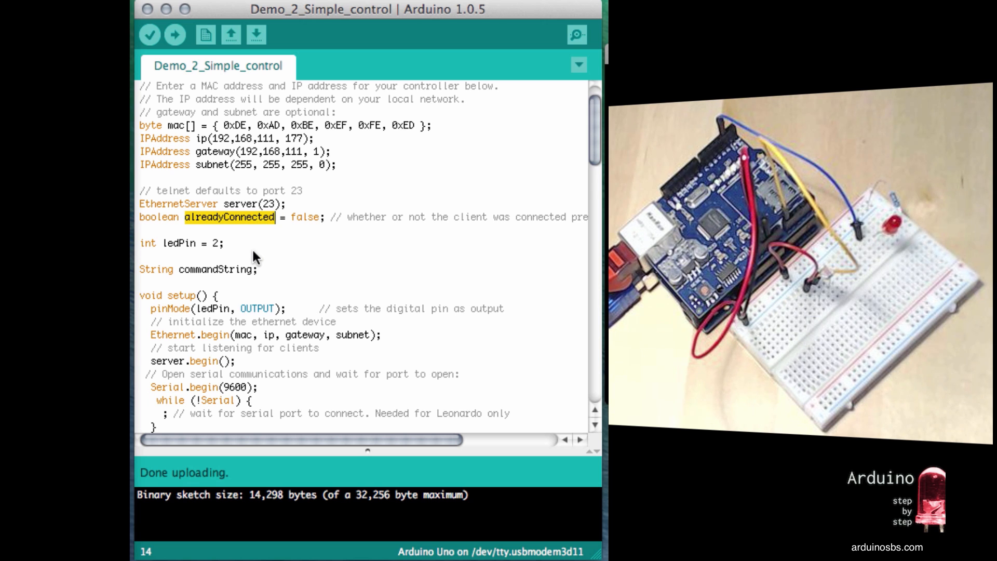
scroll(down, 3)
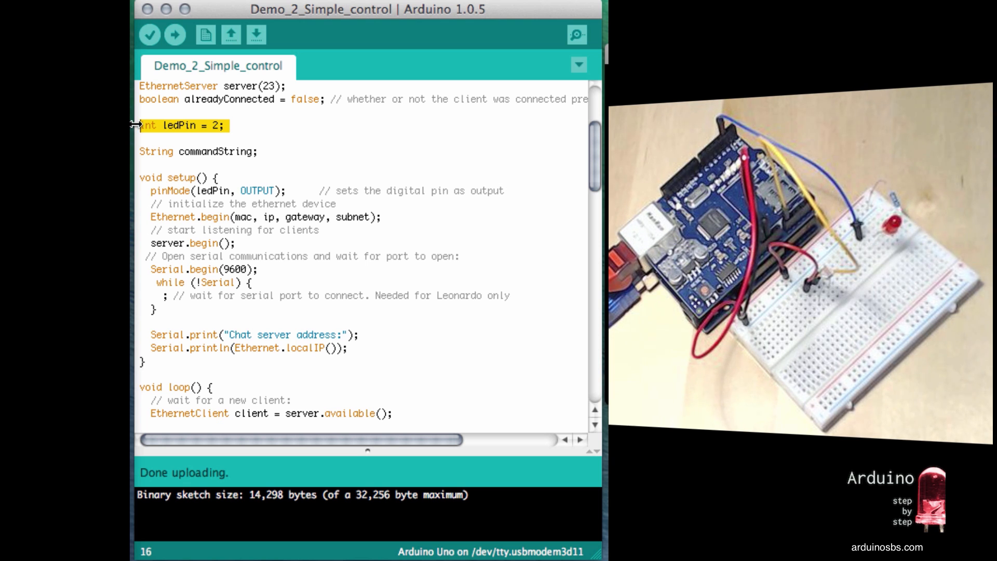
mouse_move(222, 157)
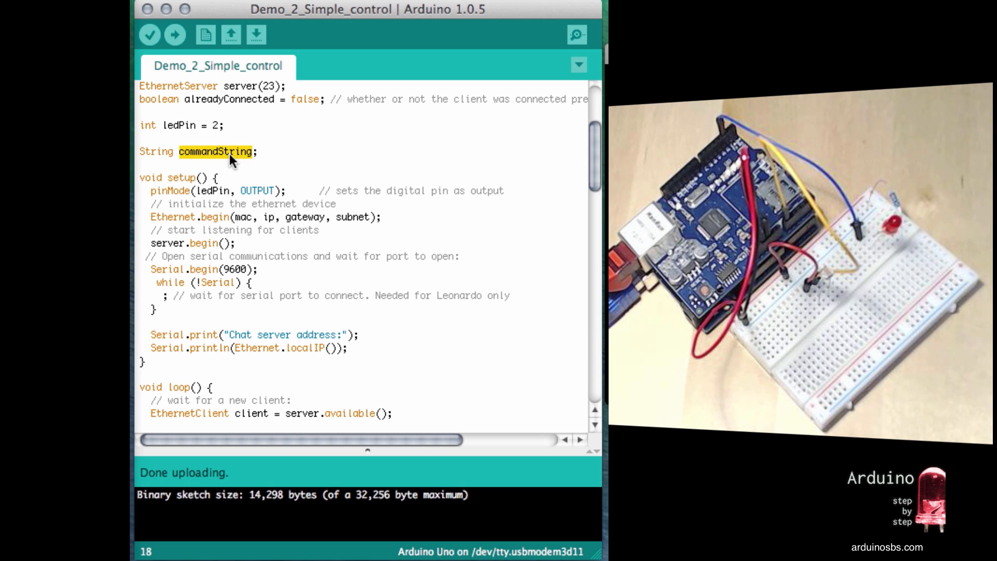
mouse_move(225, 246)
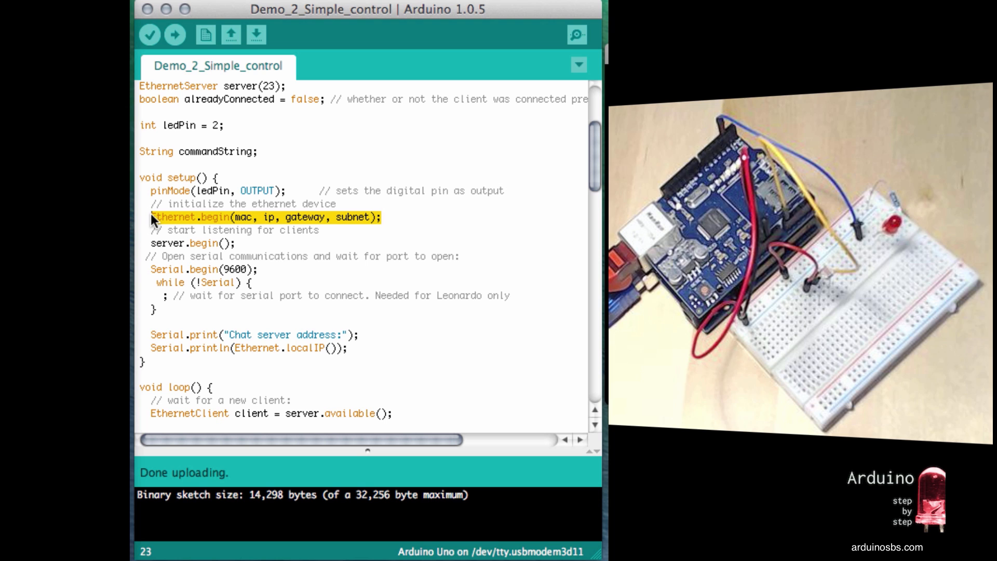
mouse_move(234, 225)
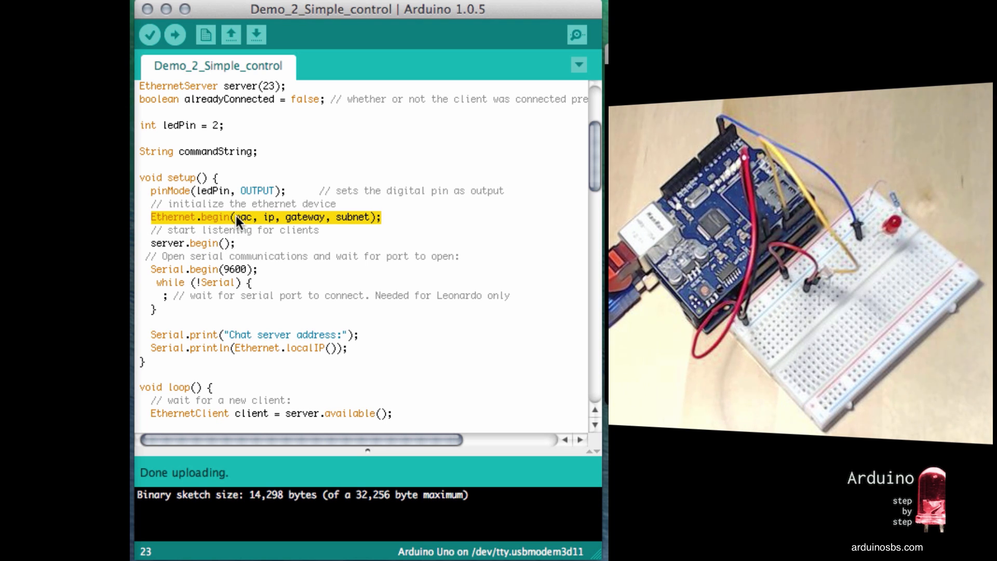
mouse_move(302, 222)
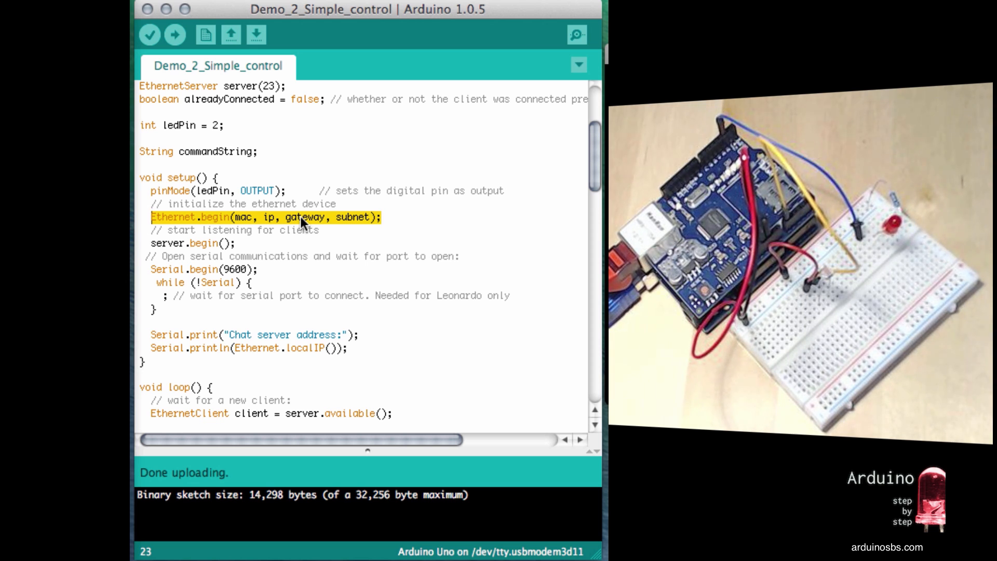
mouse_move(232, 245)
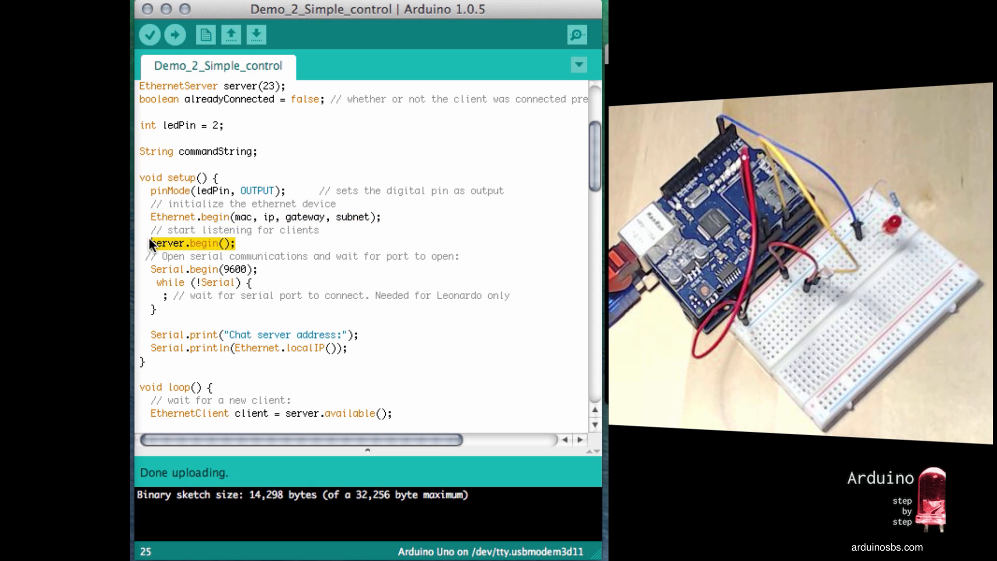
scroll(down, 3)
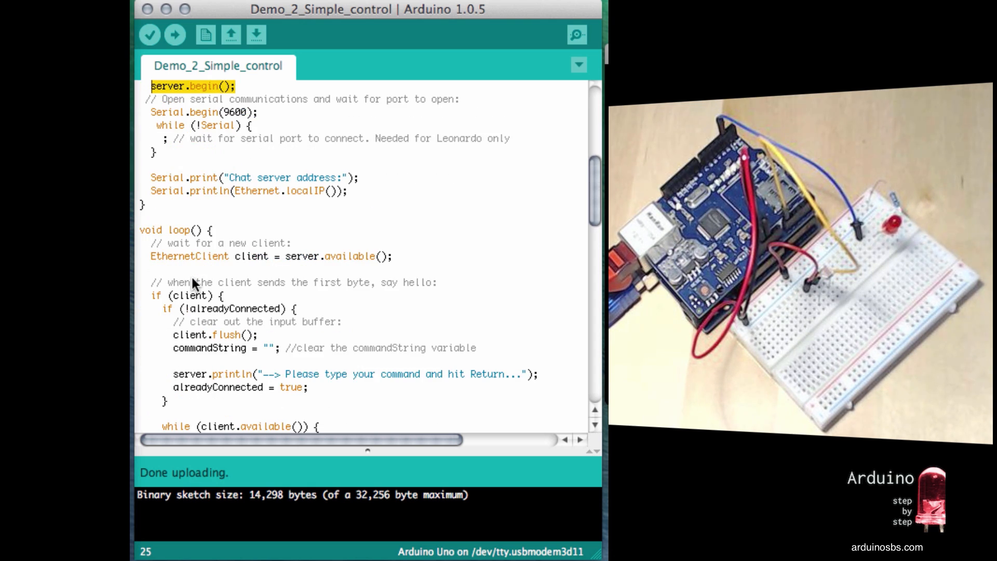
scroll(down, 3)
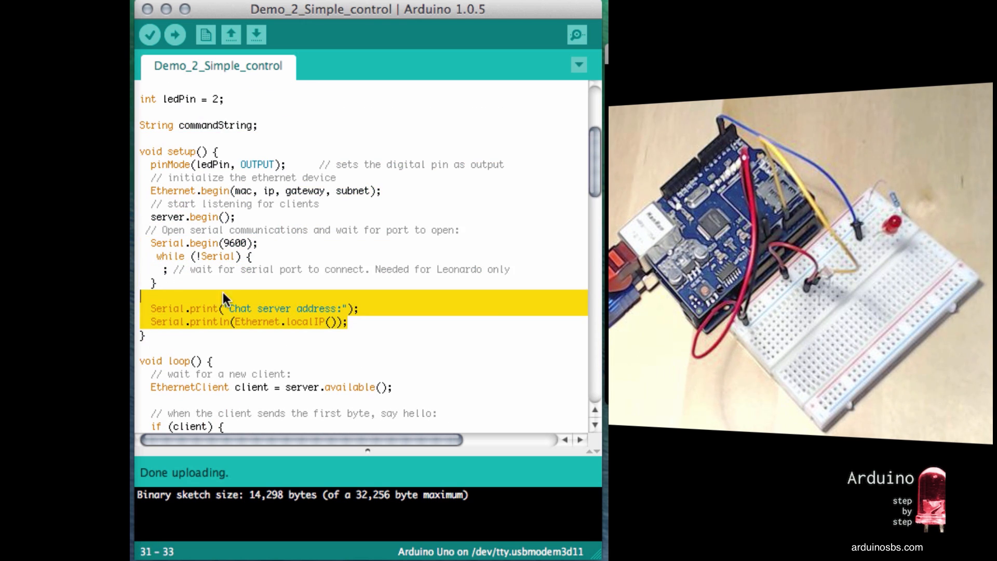
scroll(down, 3)
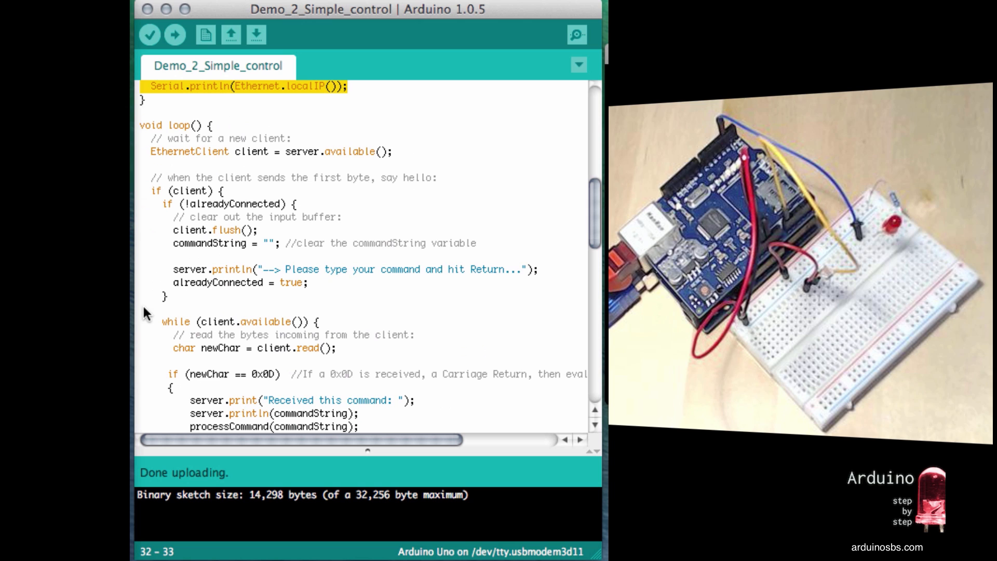
double_click(180, 124)
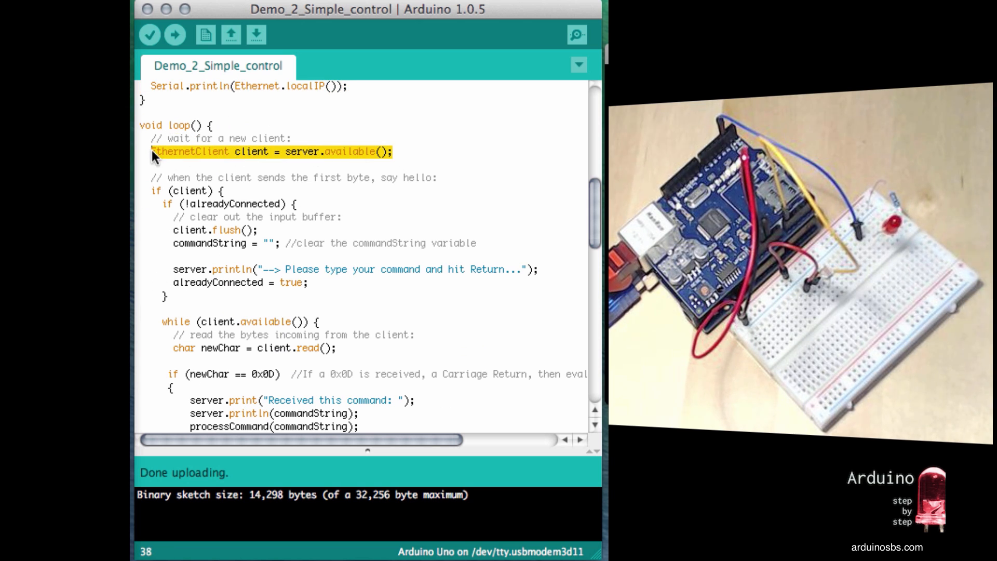
mouse_move(234, 287)
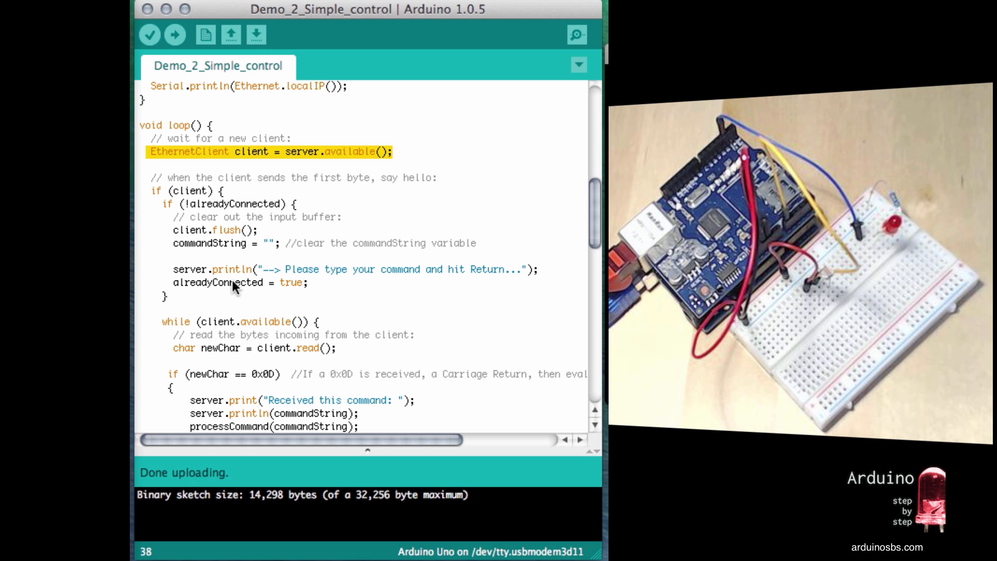
mouse_move(189, 249)
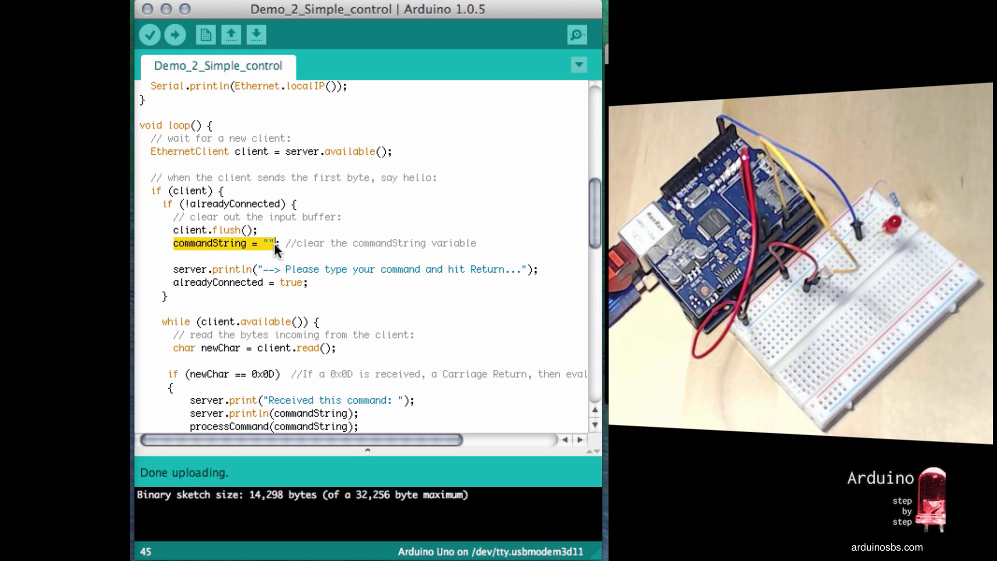
scroll(down, 3)
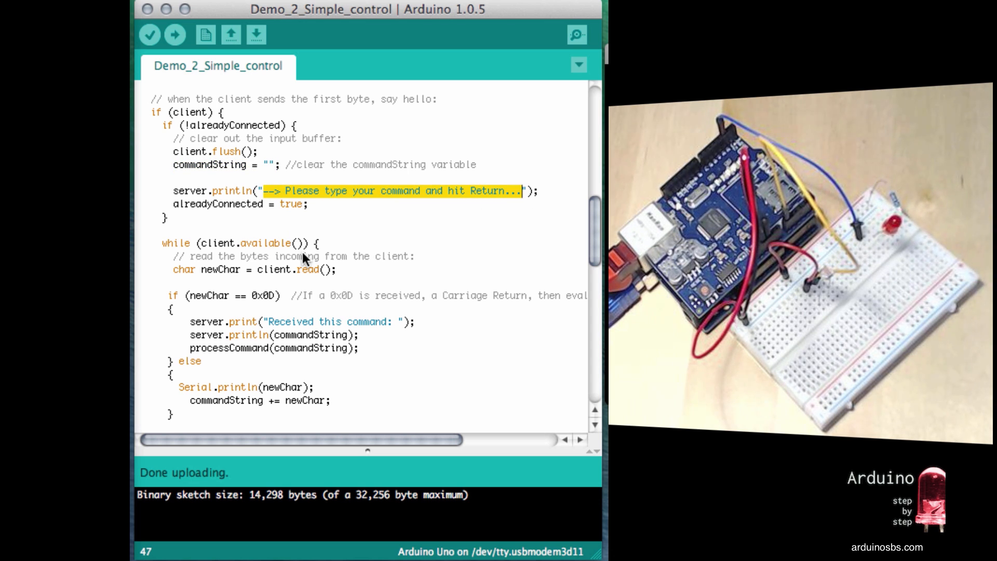
scroll(down, 3)
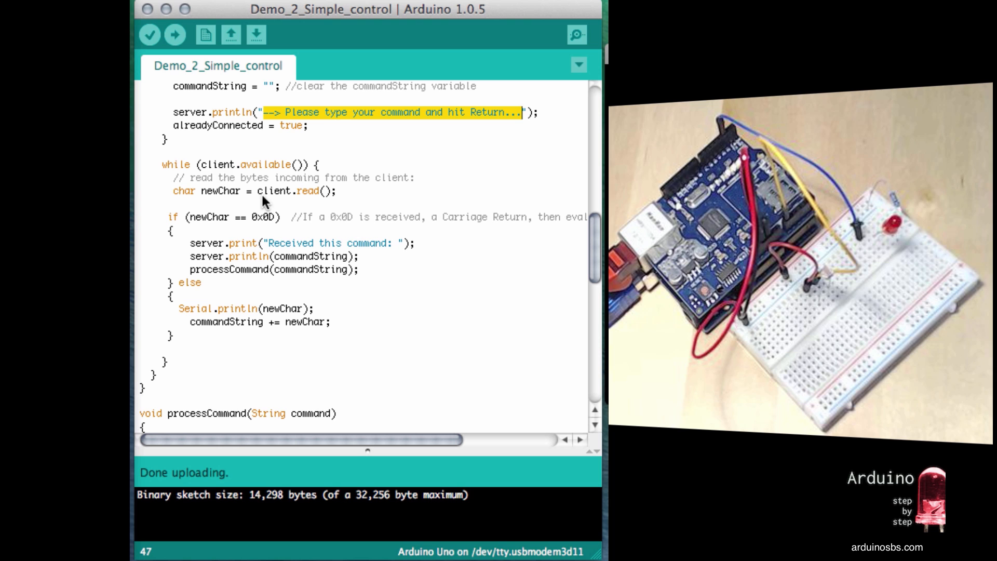
mouse_move(206, 171)
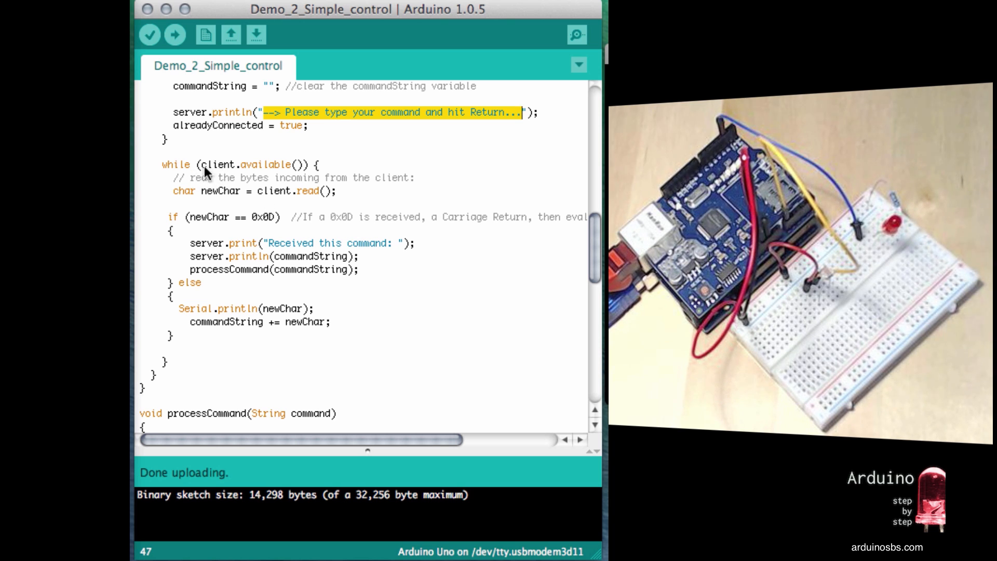
mouse_move(300, 164)
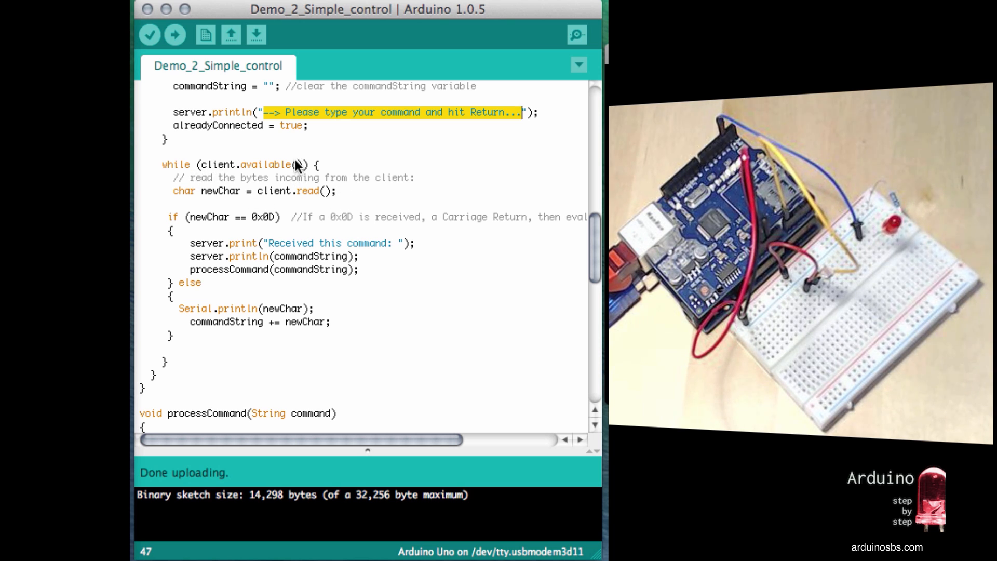
double_click(252, 164)
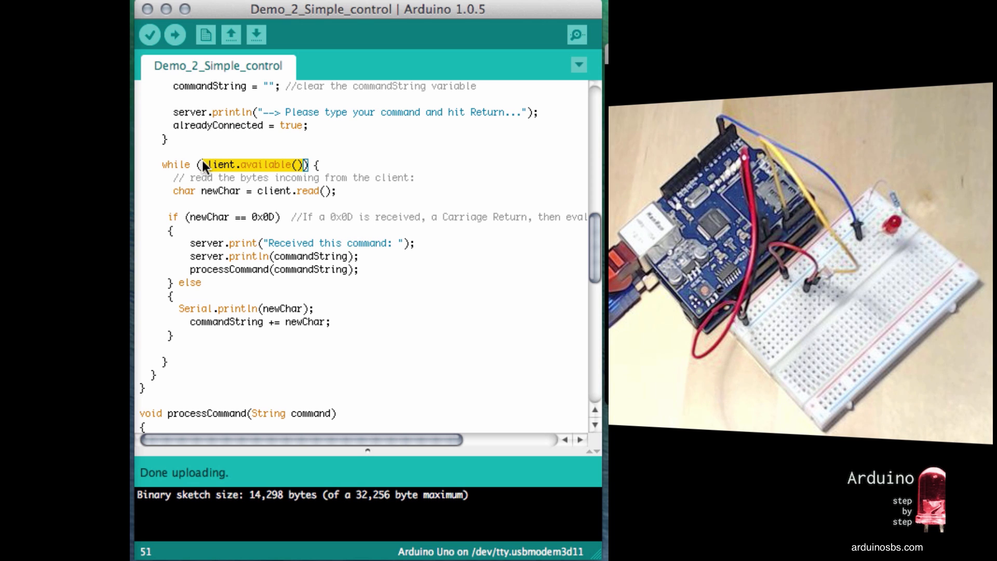
mouse_move(342, 197)
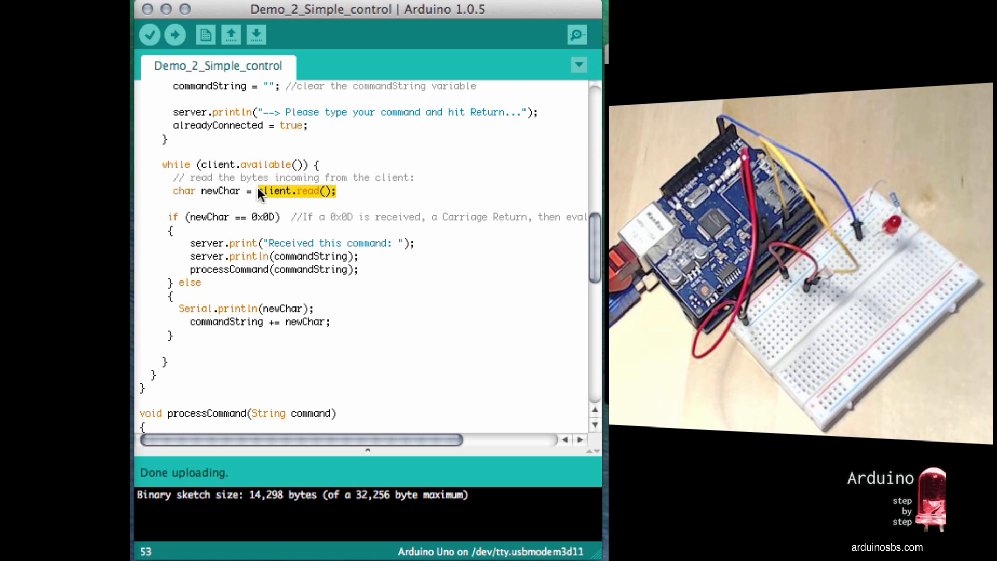
double_click(220, 191)
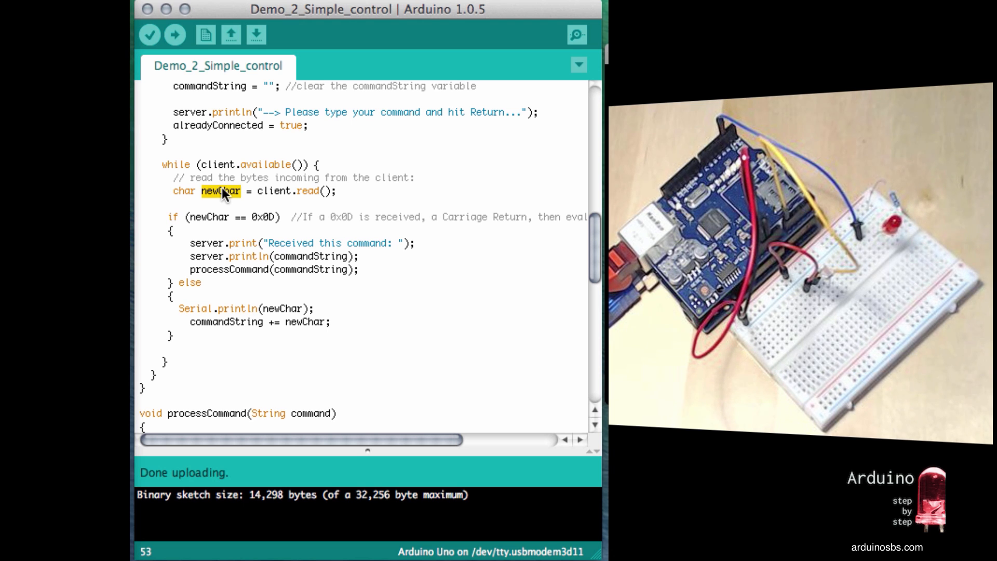
mouse_move(347, 237)
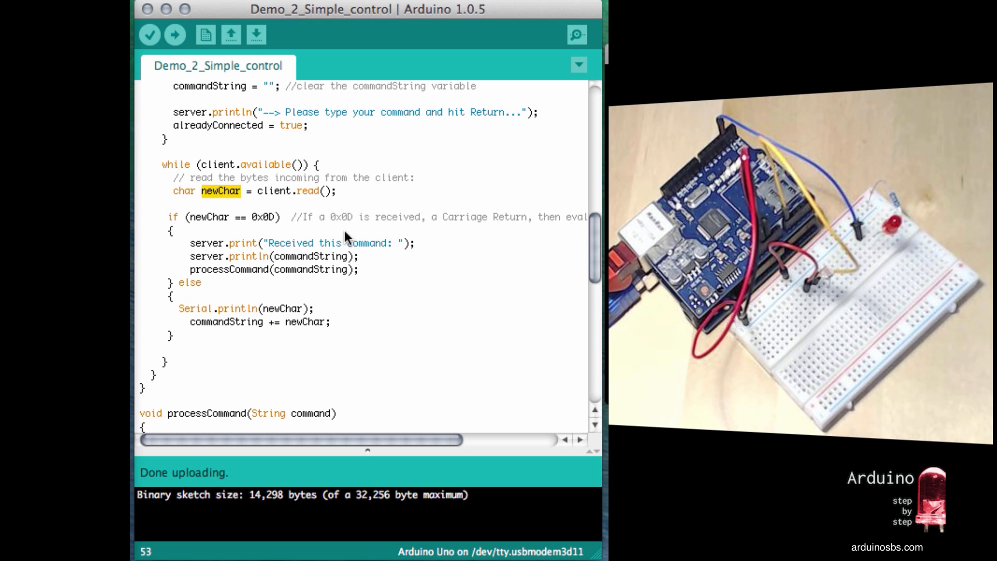
mouse_move(279, 220)
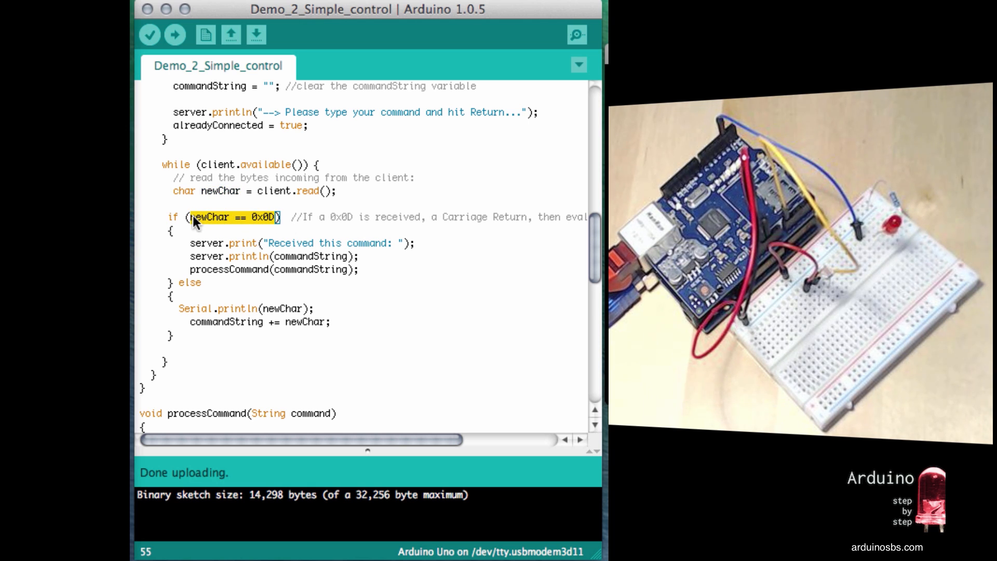
mouse_move(375, 235)
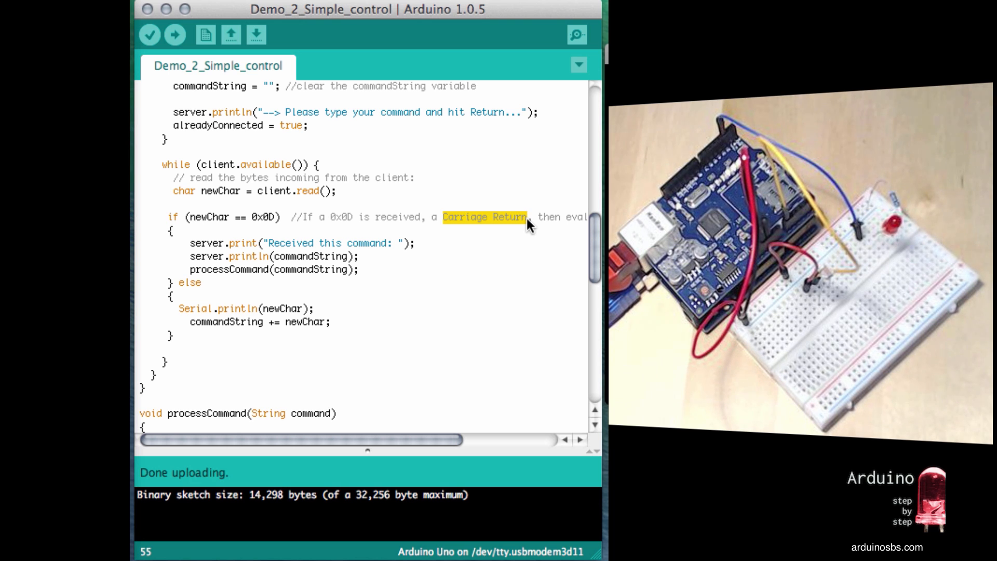
mouse_move(356, 222)
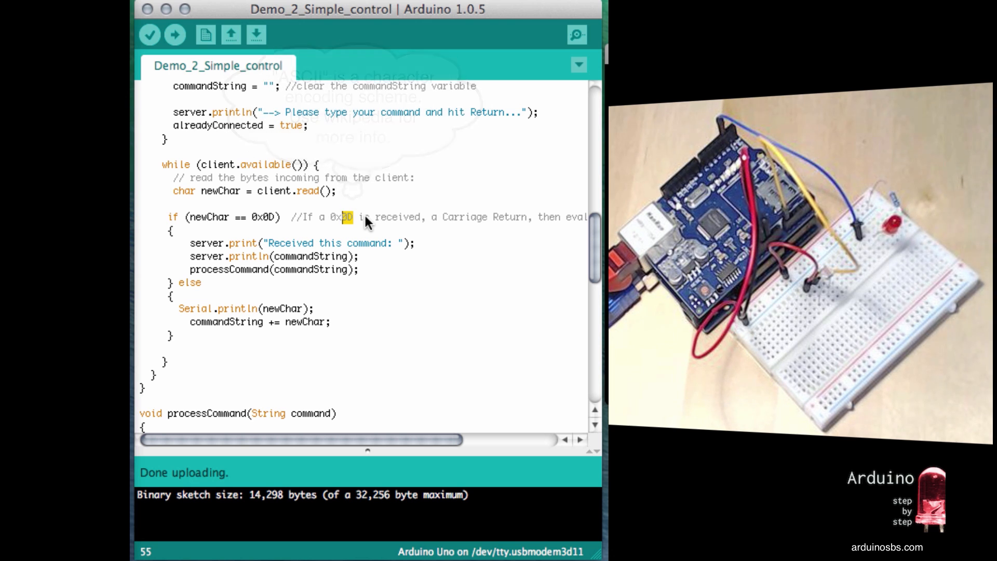
mouse_move(276, 219)
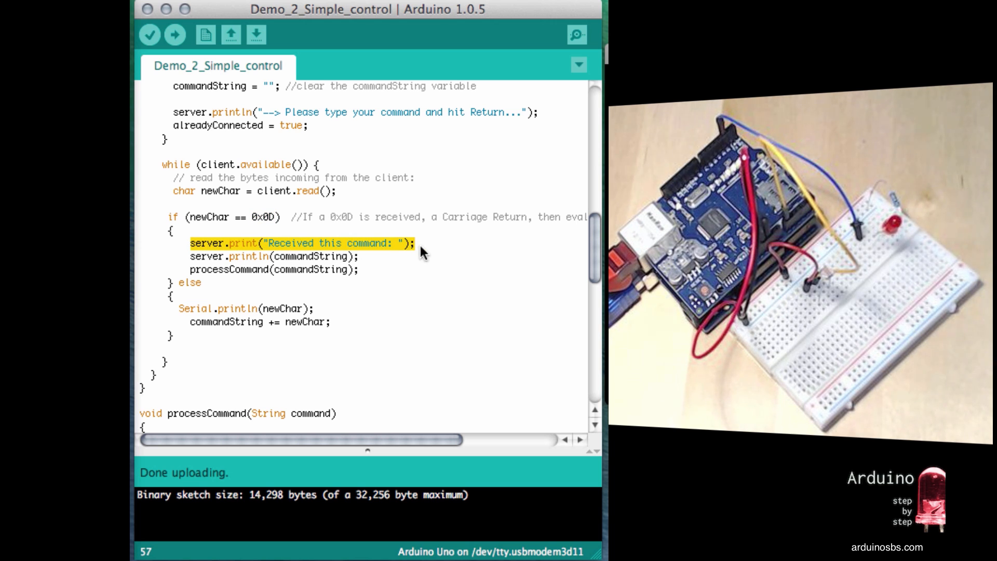
mouse_move(359, 267)
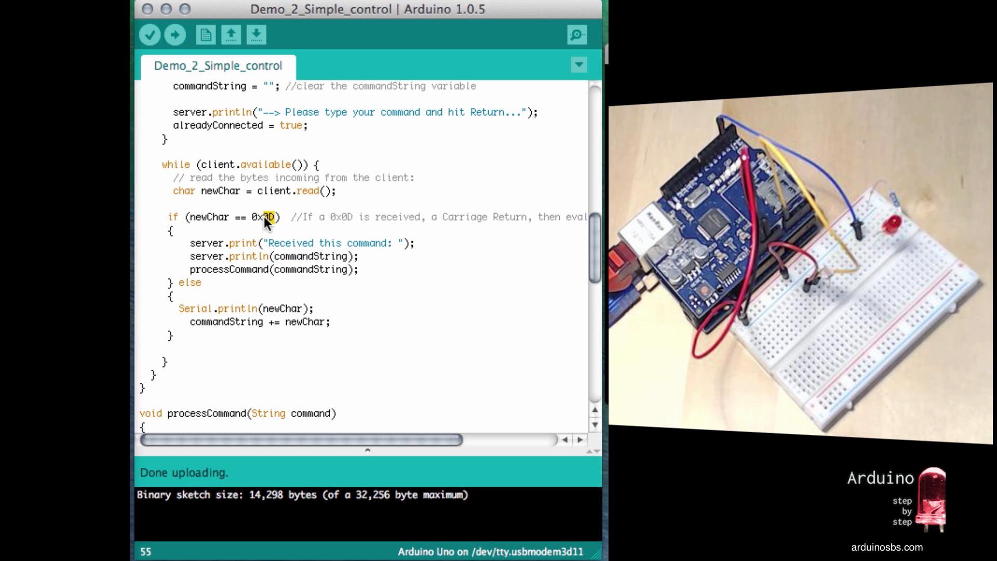
mouse_move(350, 333)
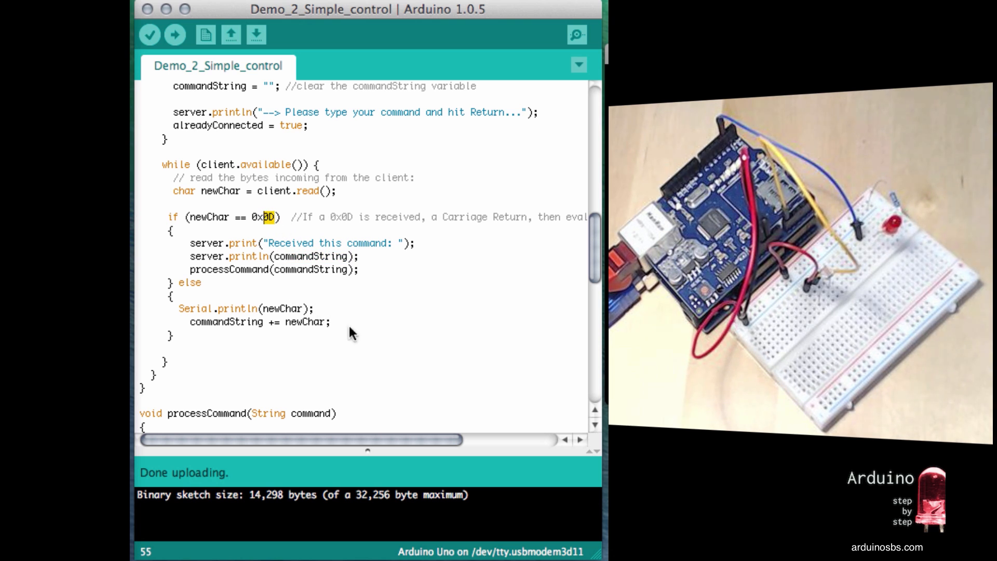
double_click(245, 322)
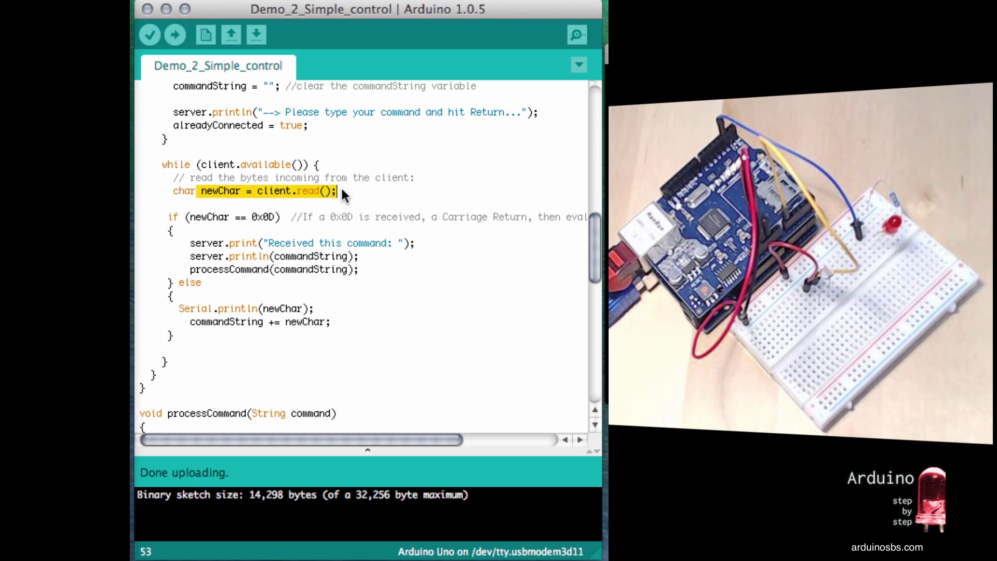
mouse_move(312, 318)
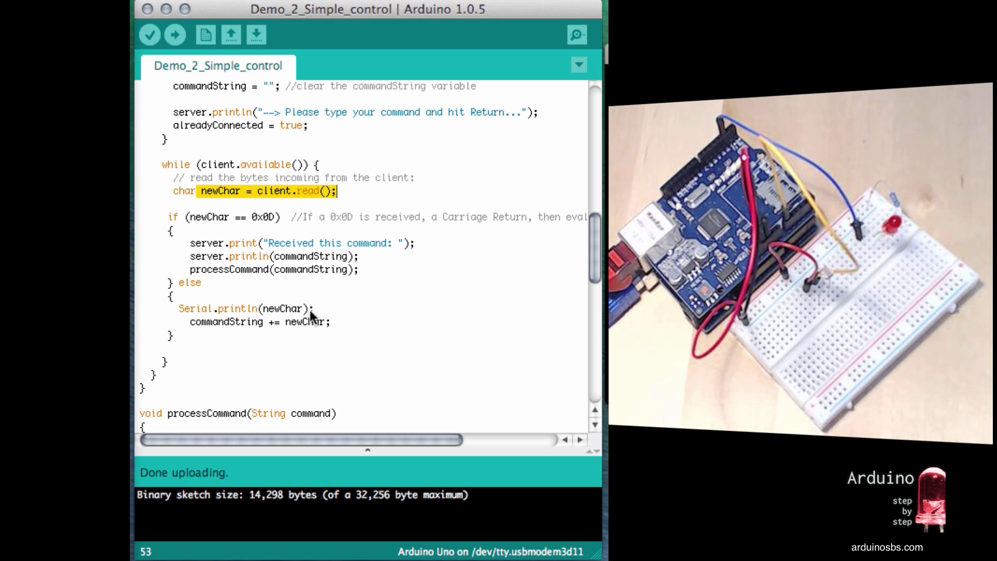
mouse_move(270, 225)
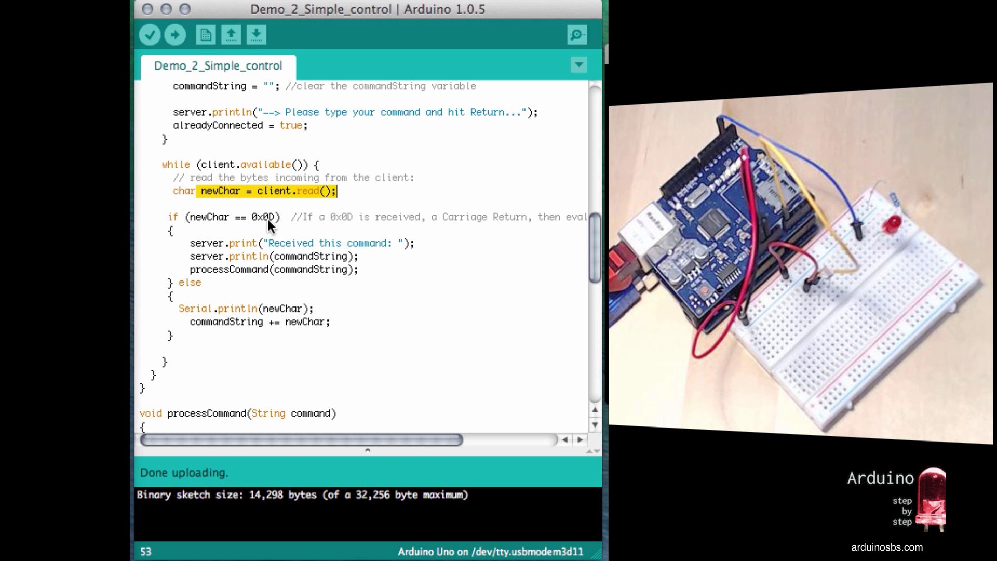
mouse_move(329, 327)
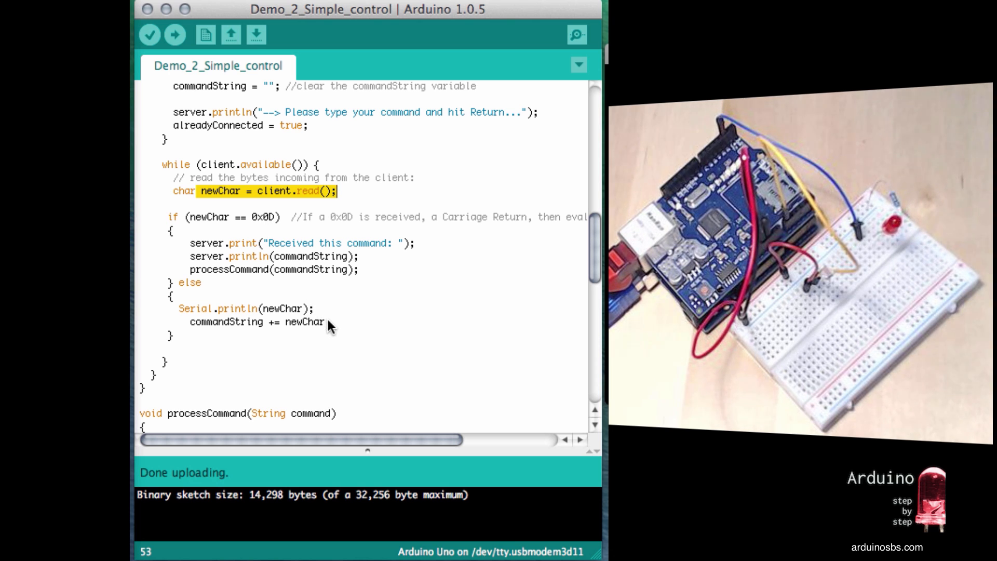
double_click(305, 322)
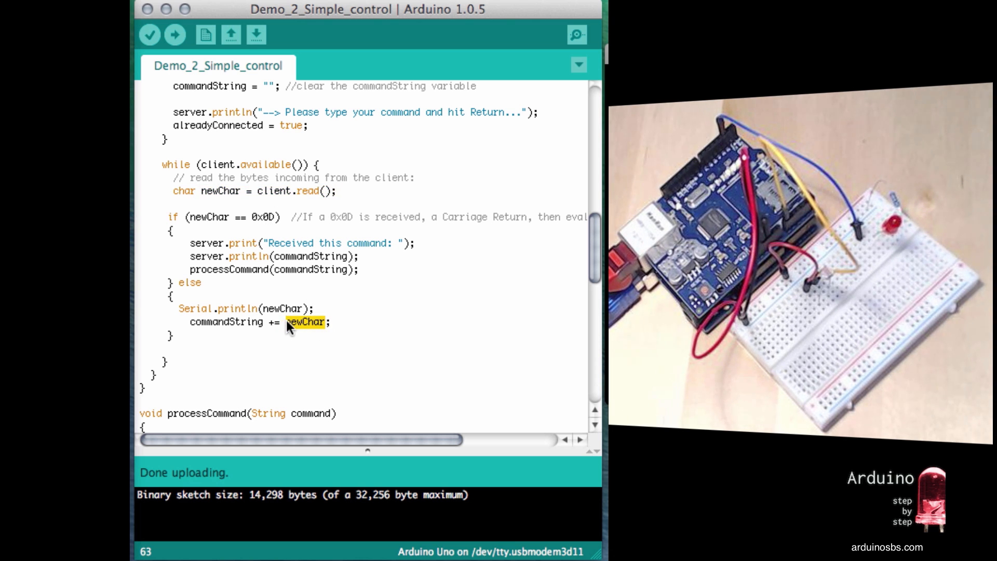
mouse_move(266, 328)
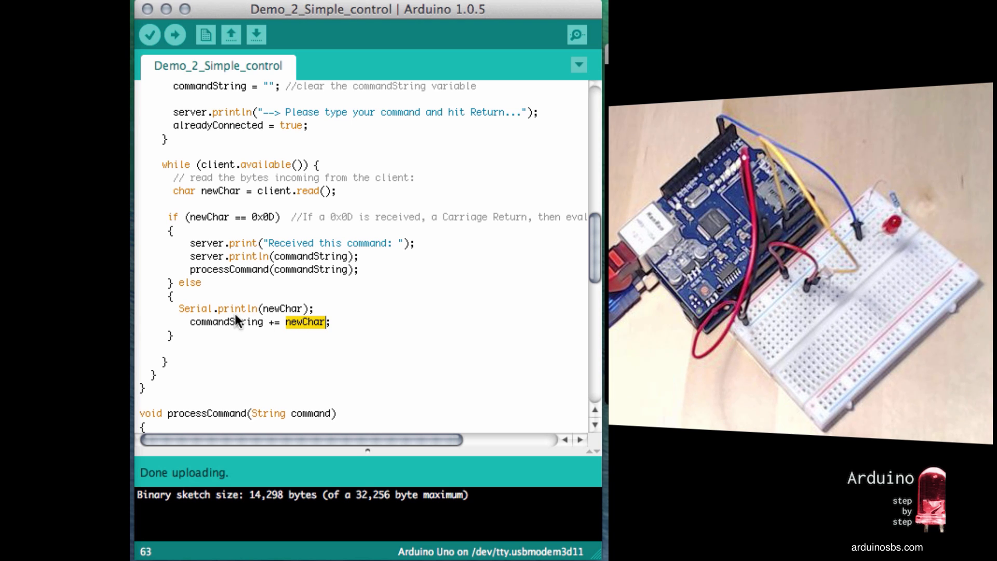
double_click(225, 322)
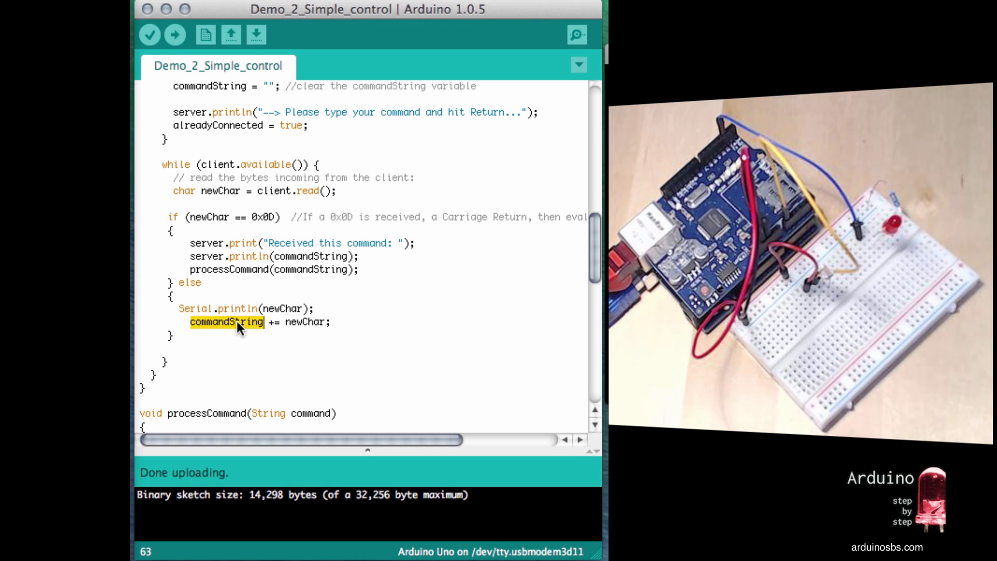
mouse_move(266, 319)
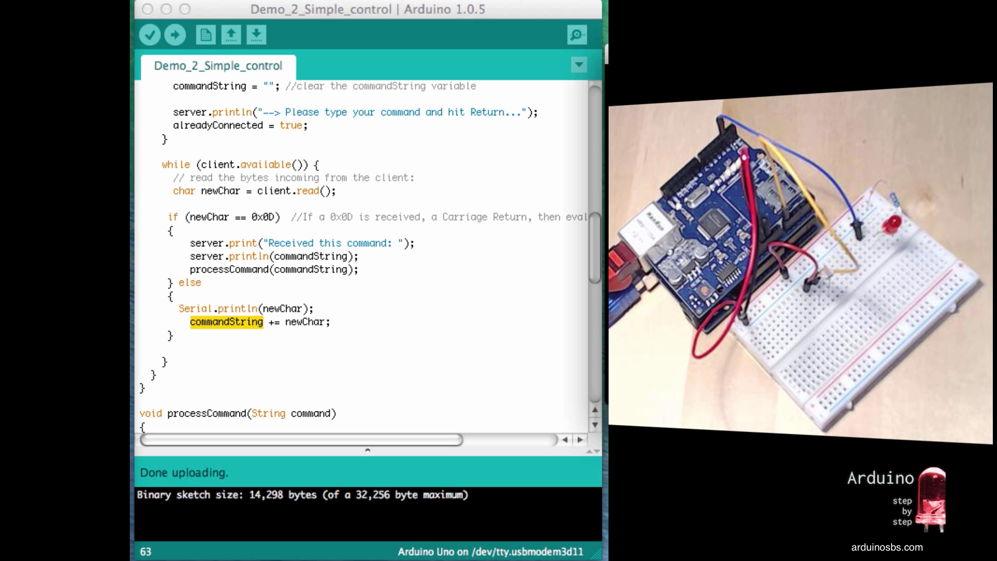
mouse_move(246, 335)
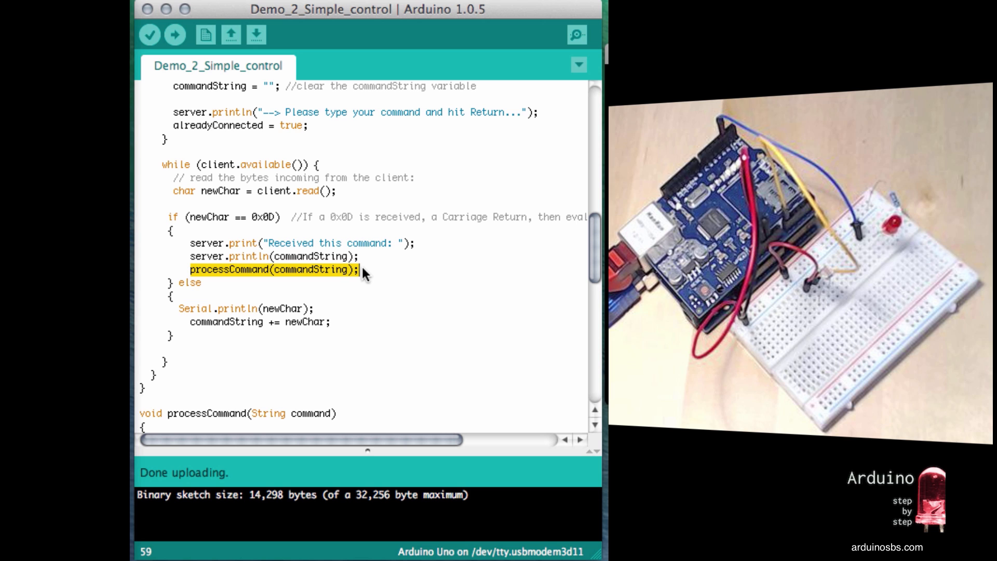
mouse_move(321, 336)
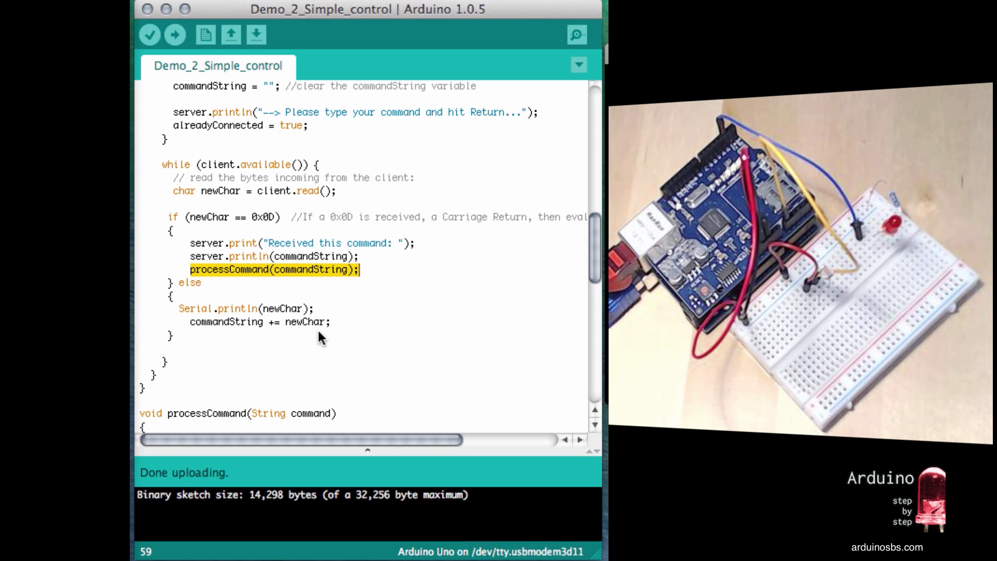
mouse_move(317, 344)
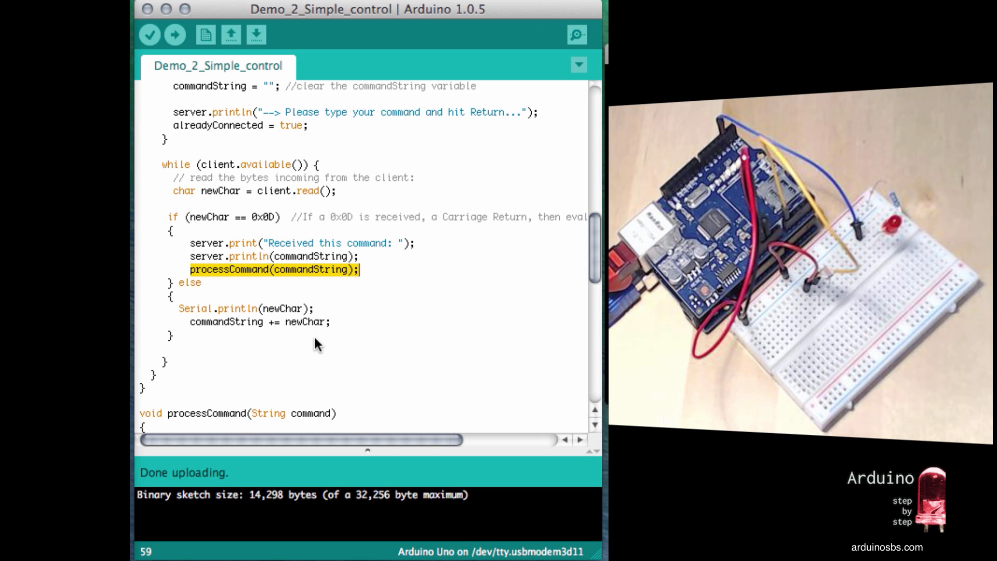
Review processCommand's photo, ledon and ledoff checks, marking its command parameter.
scroll(down, 3)
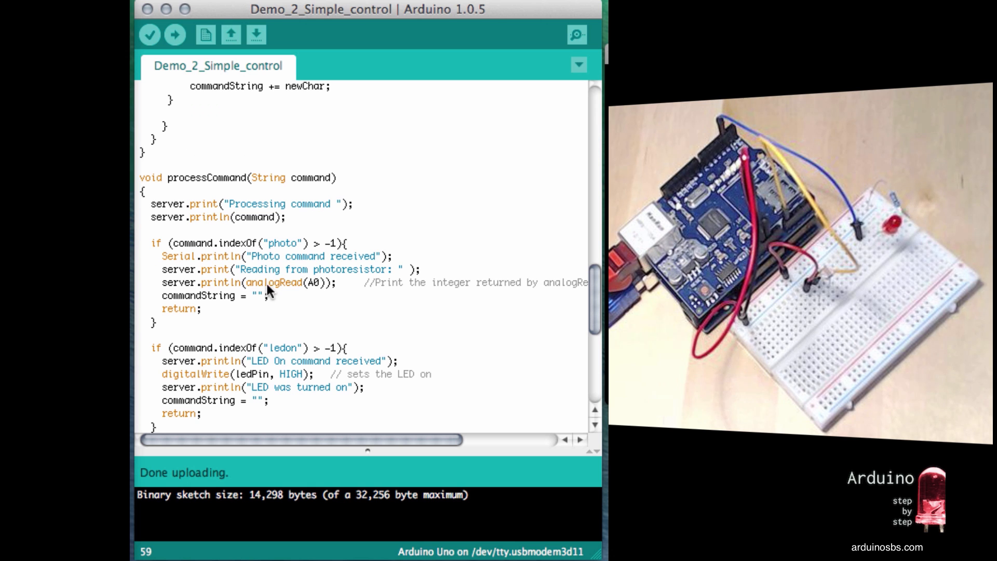
mouse_move(302, 180)
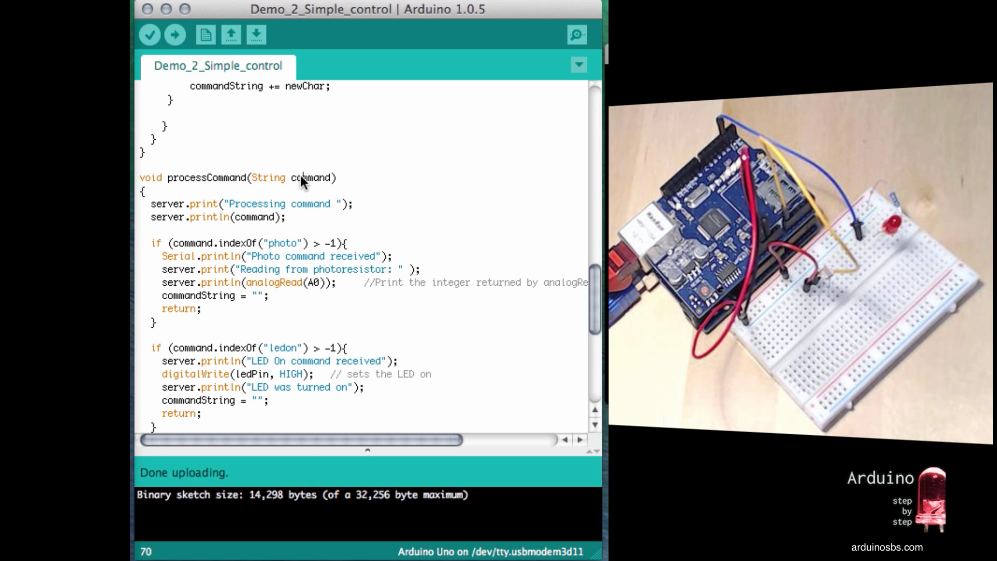
double_click(311, 177)
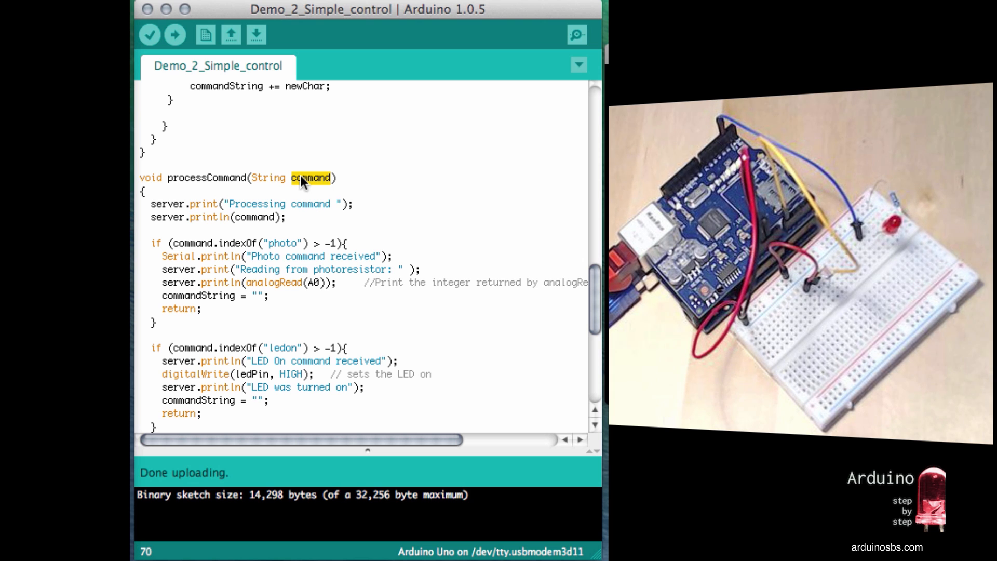
mouse_move(349, 211)
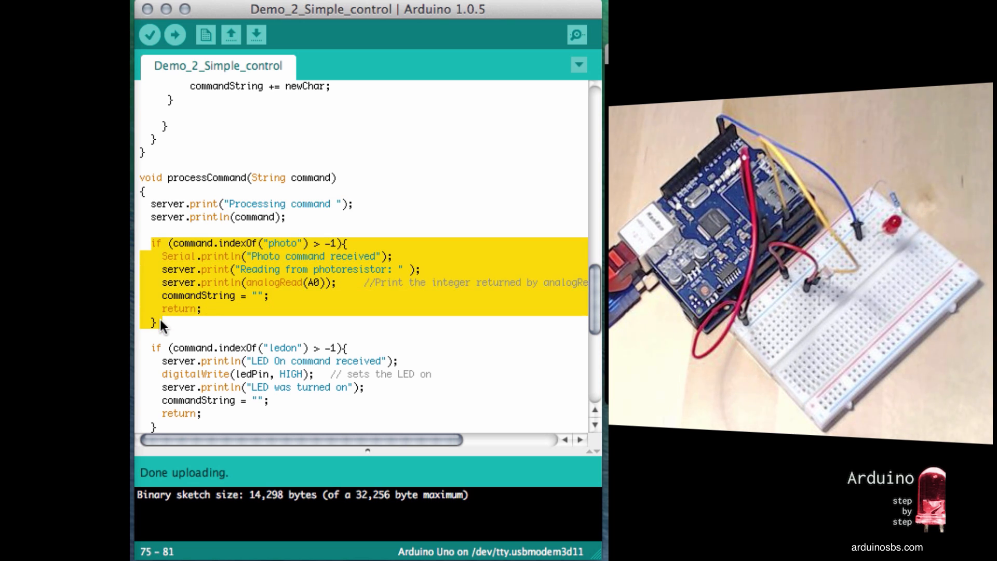
mouse_move(245, 303)
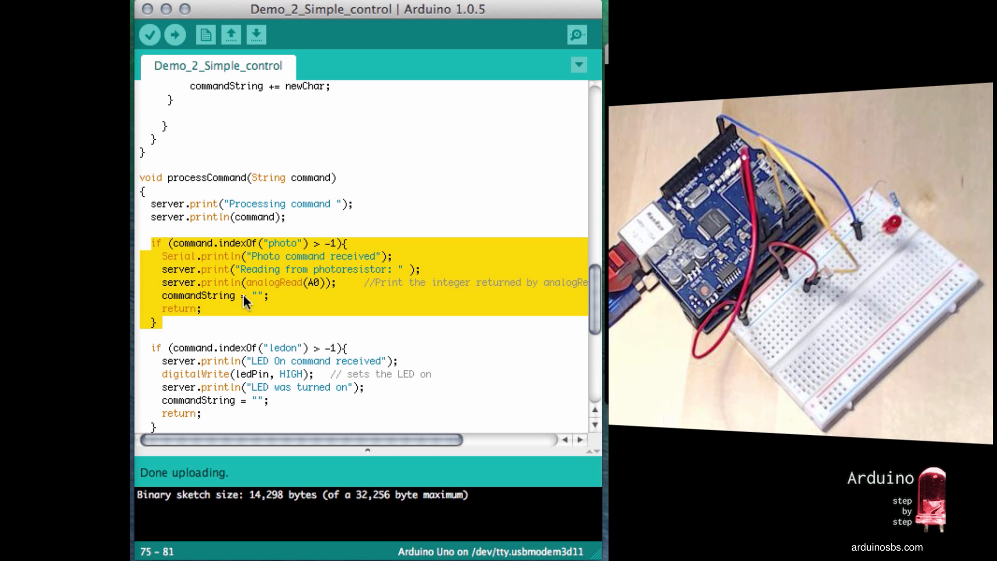
mouse_move(288, 247)
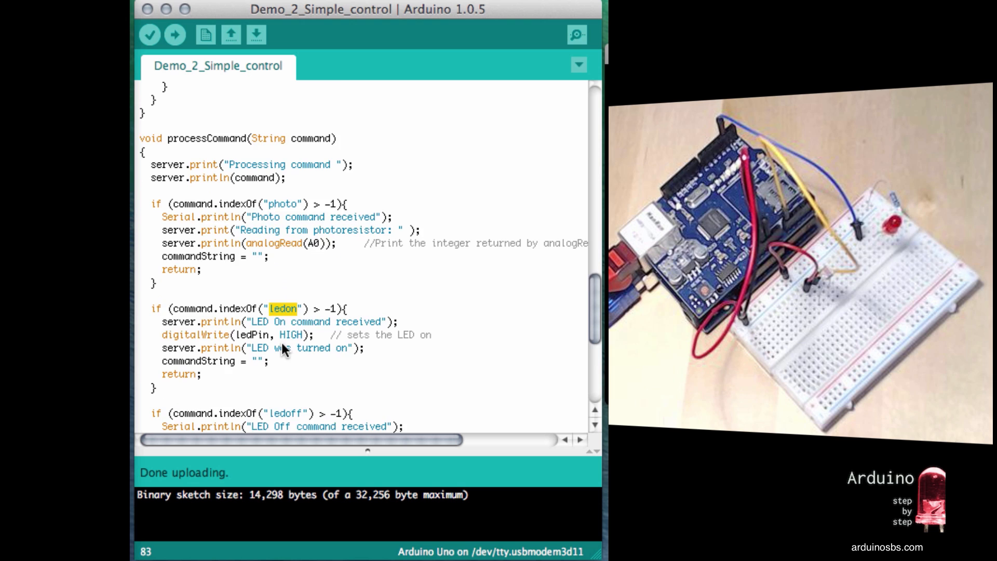
scroll(down, 3)
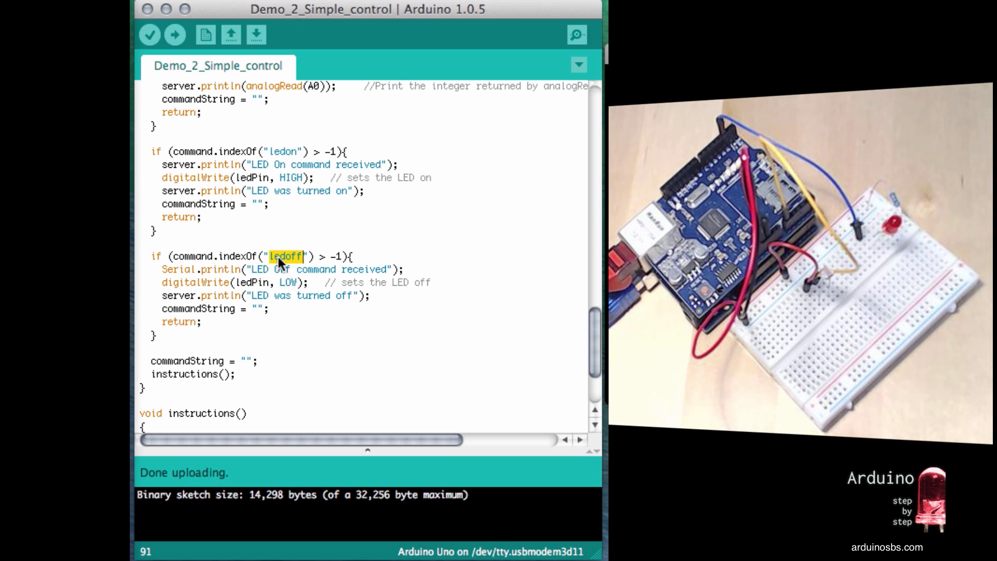
scroll(up, 3)
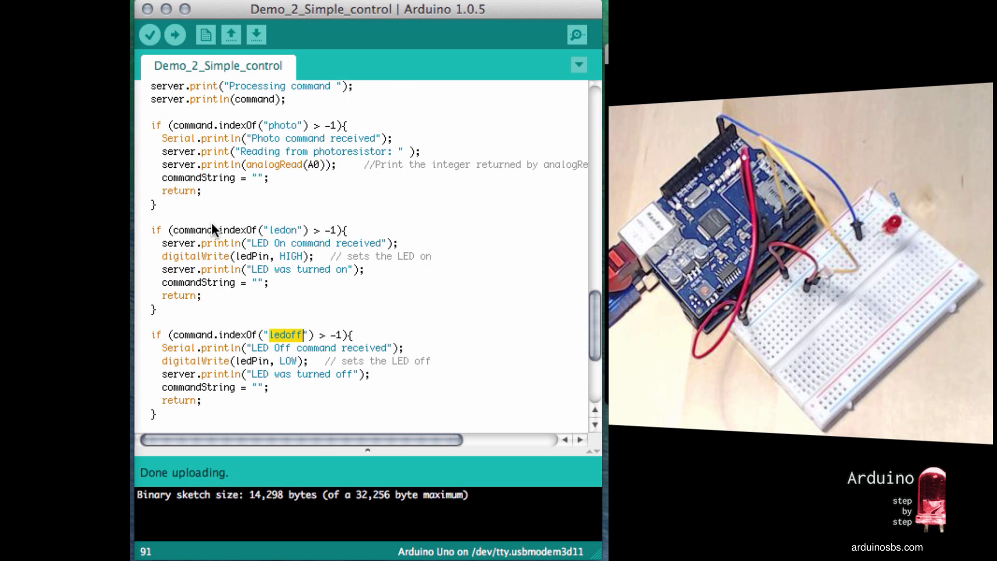
scroll(up, 3)
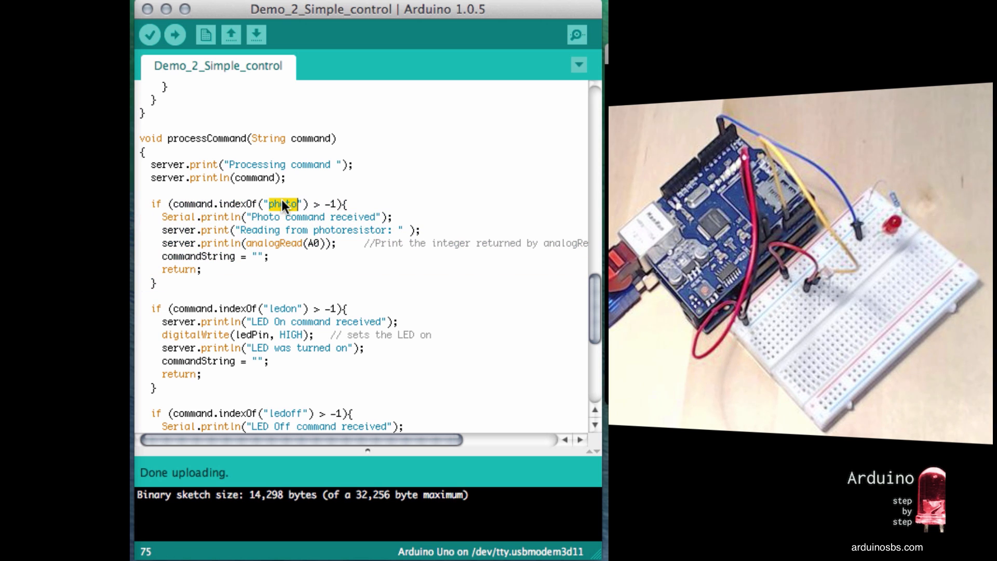
mouse_move(195, 207)
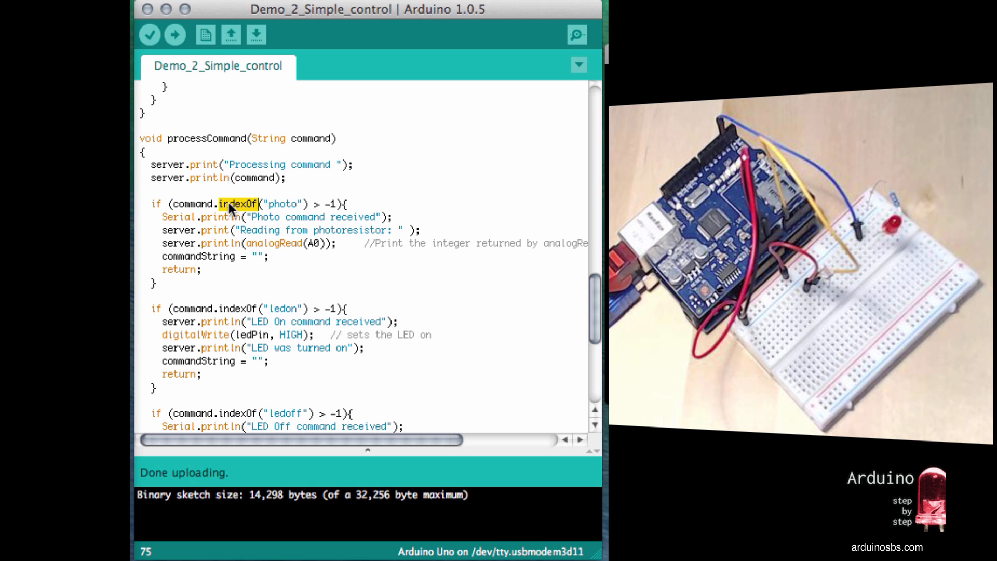
Highlight the command variable being searched and its String type in processCommand.
double_click(191, 205)
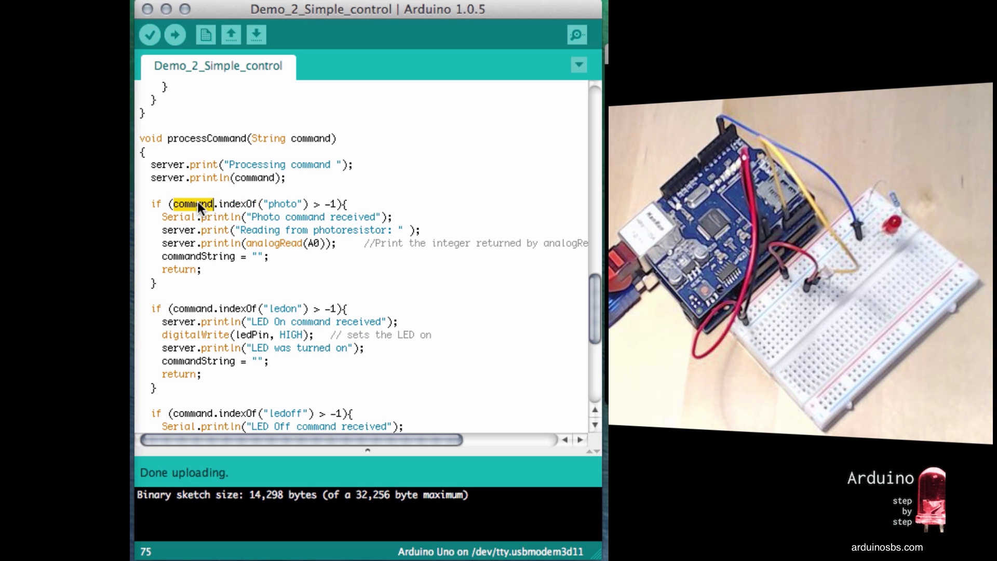
mouse_move(264, 162)
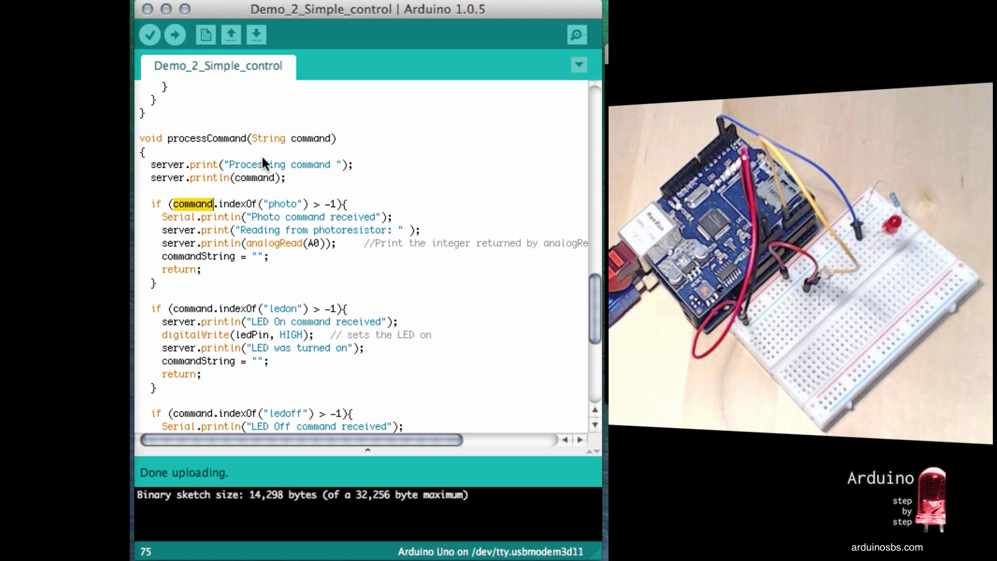
double_click(311, 138)
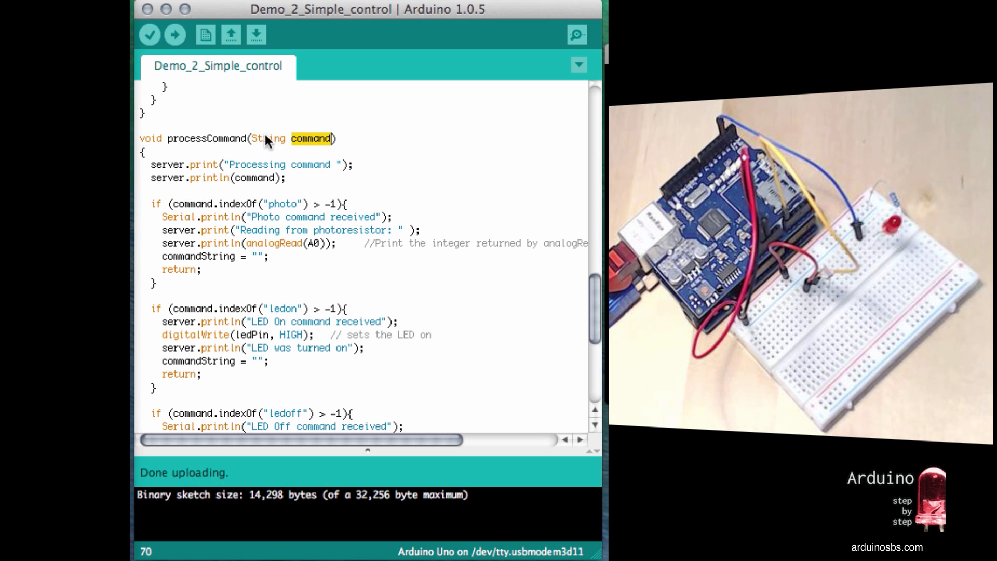
double_click(269, 138)
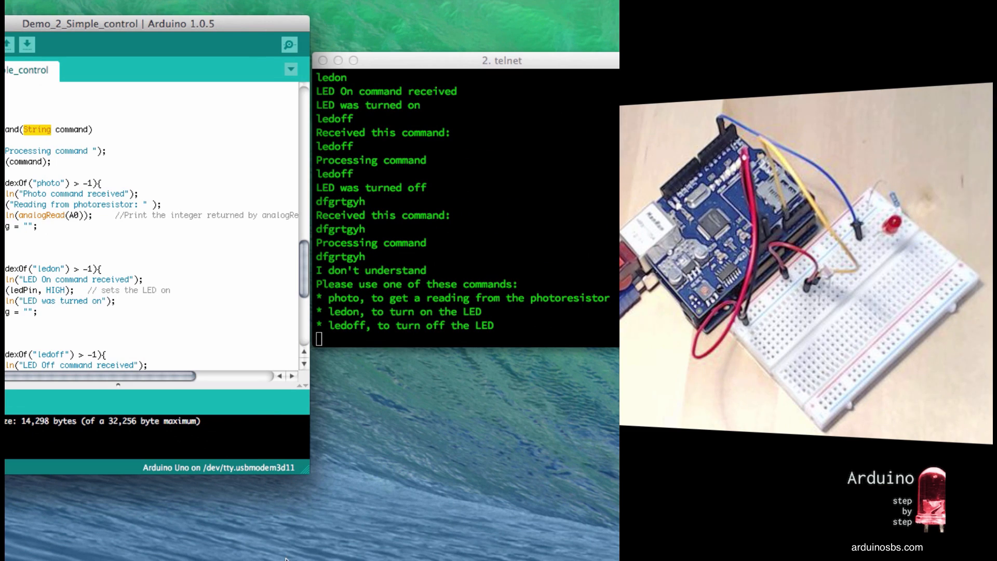
Reach the arduino.cc String object reference listing functions such as indexOf().
click(312, 73)
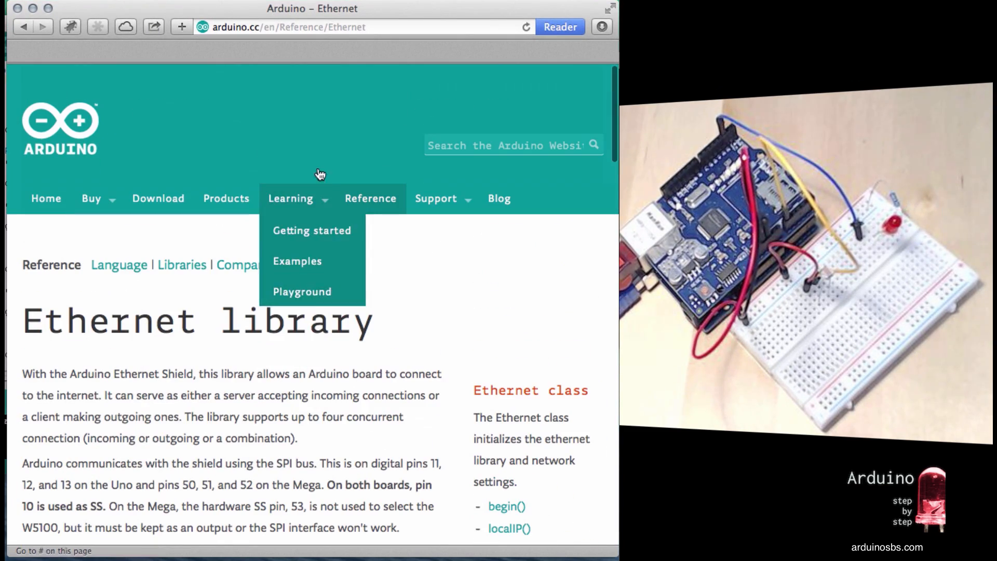
click(370, 199)
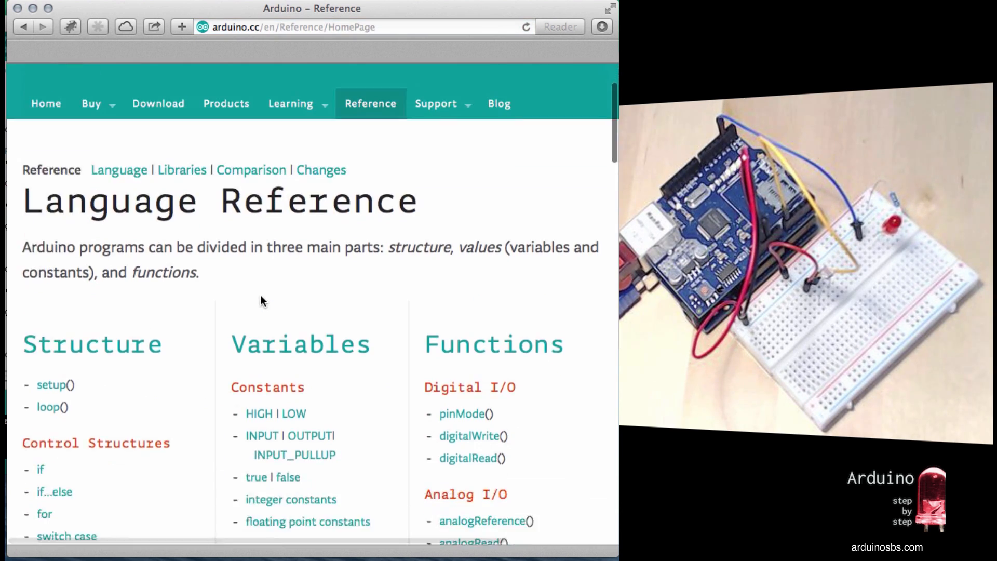
scroll(down, 3)
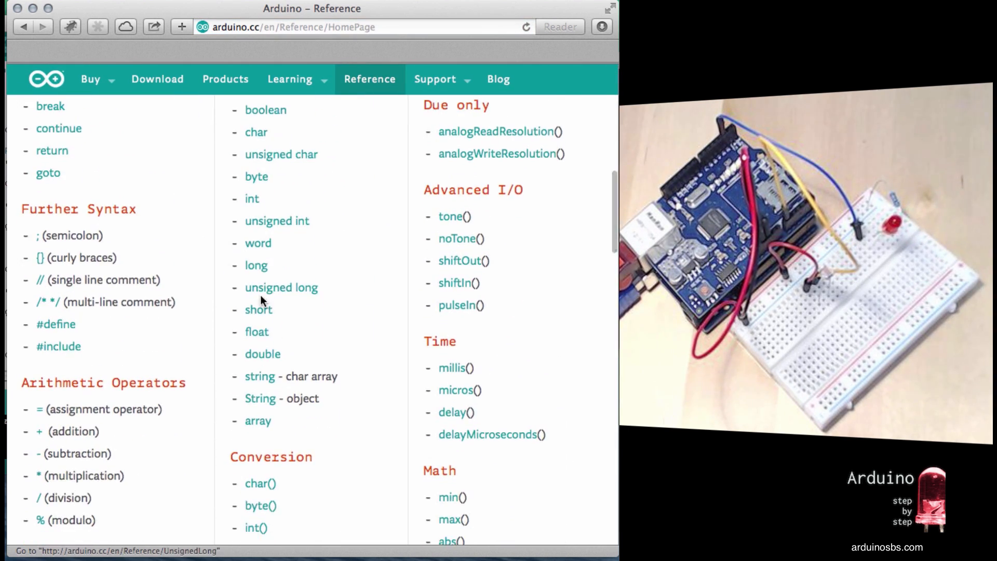
scroll(up, 3)
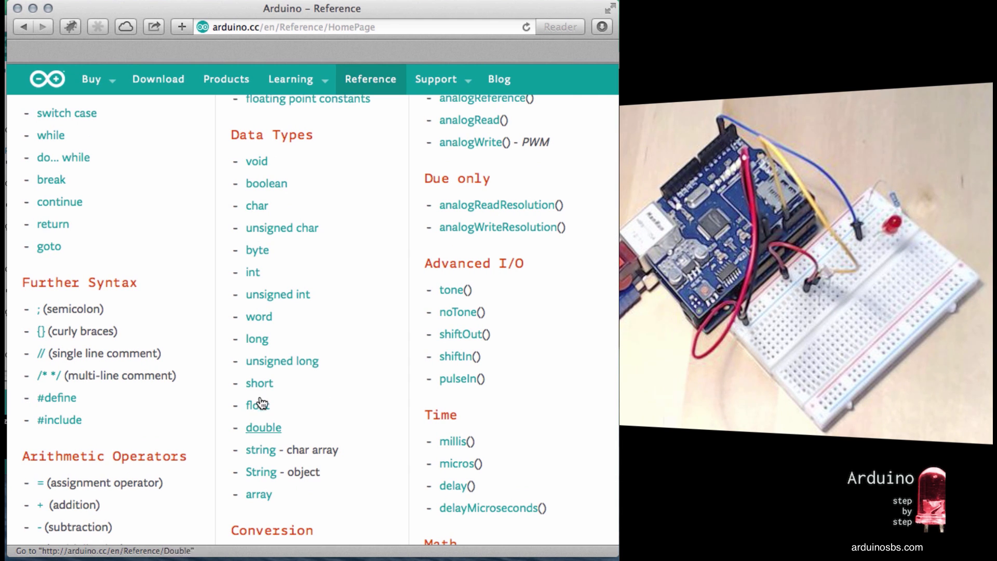
click(261, 472)
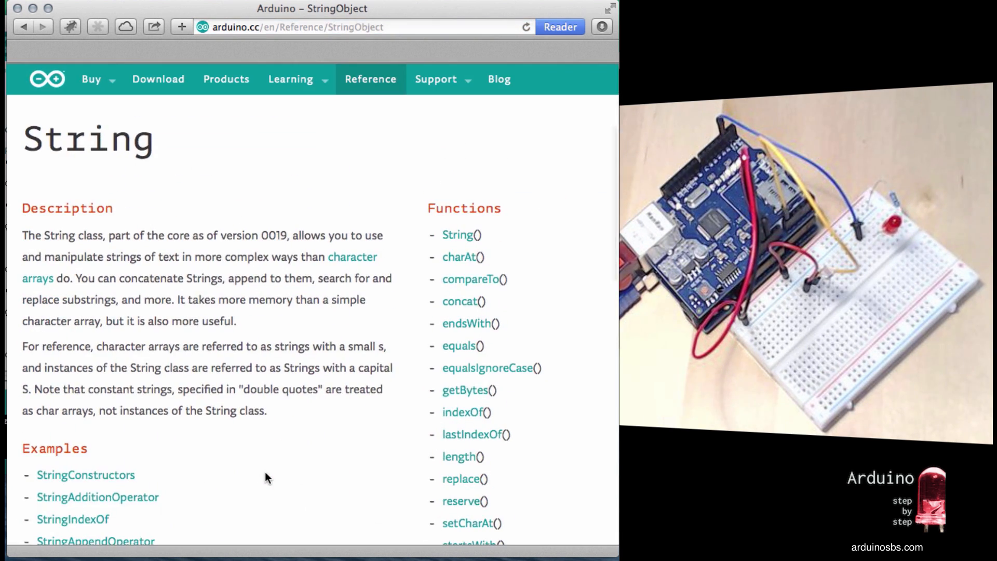
scroll(down, 3)
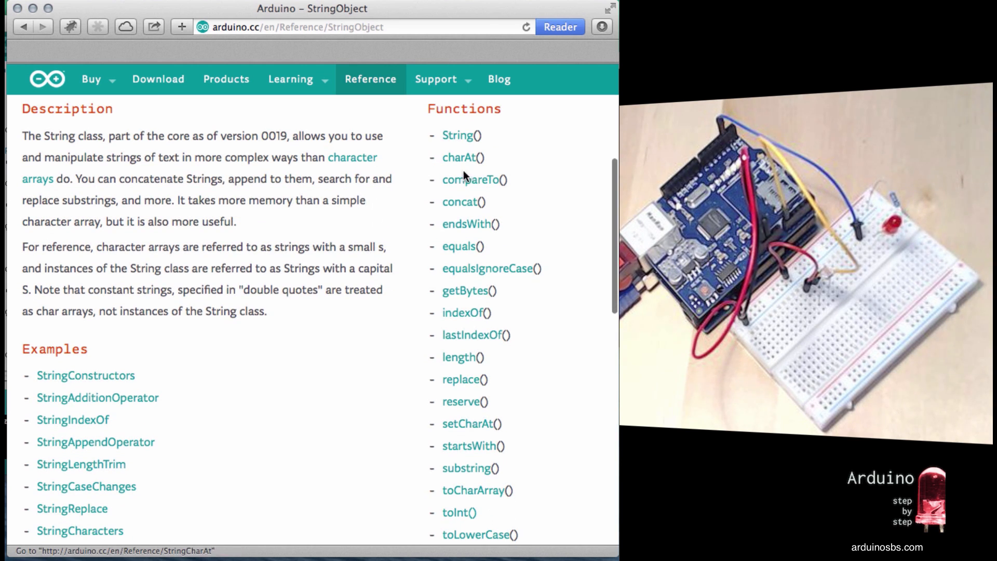
mouse_move(462, 313)
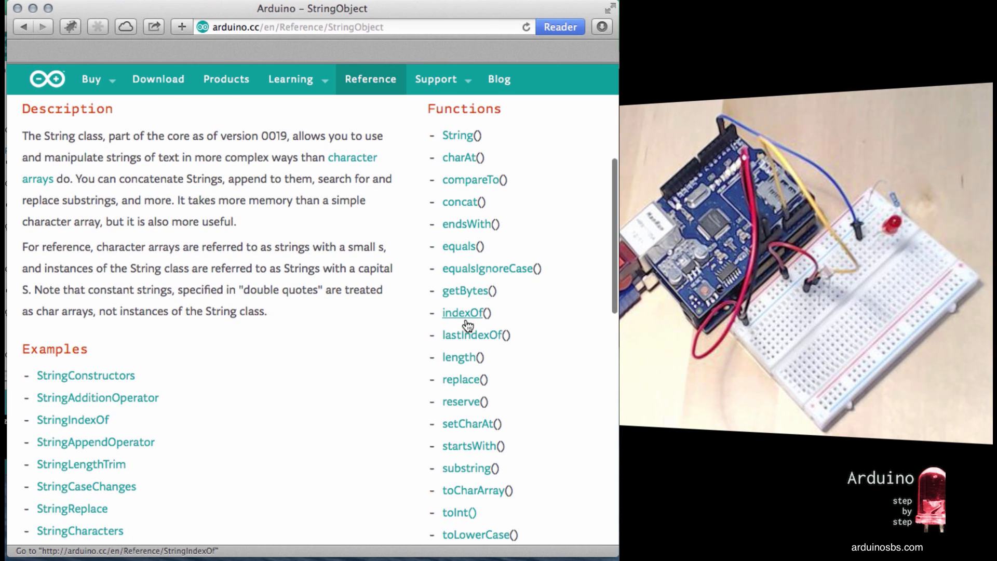
Read the indexOf() reference down to Returns -1 if not found, then return to the sketch.
click(461, 313)
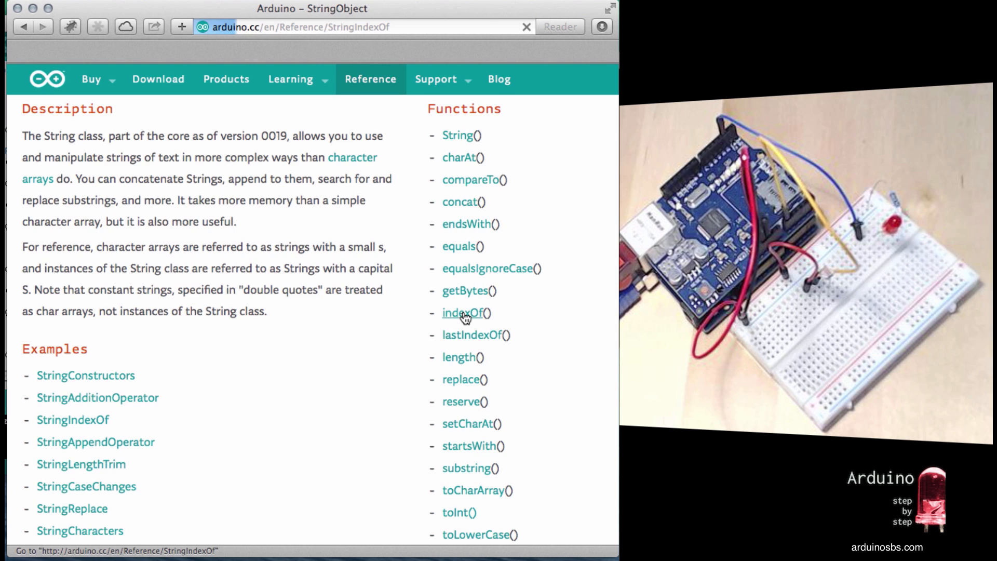
click(462, 313)
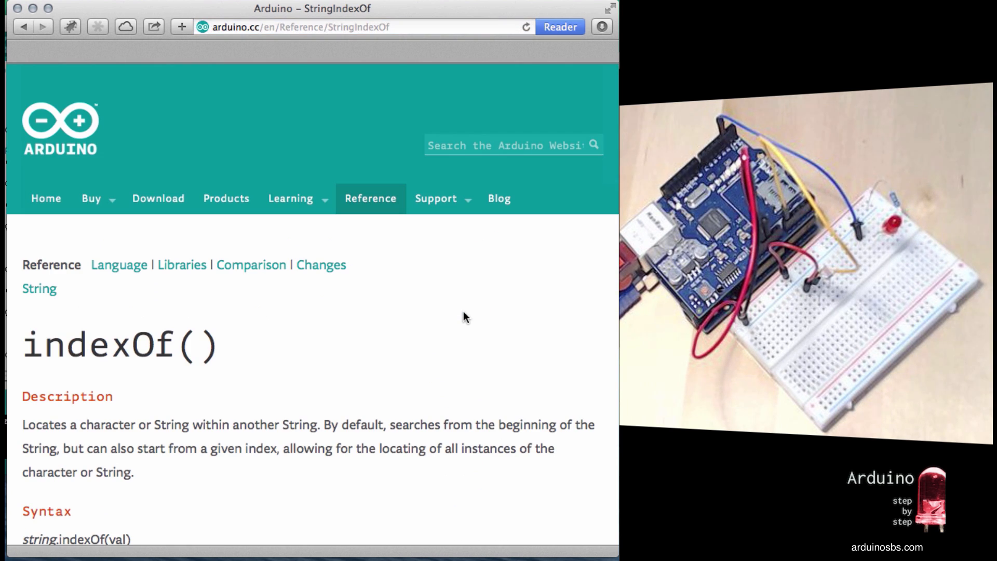
scroll(down, 3)
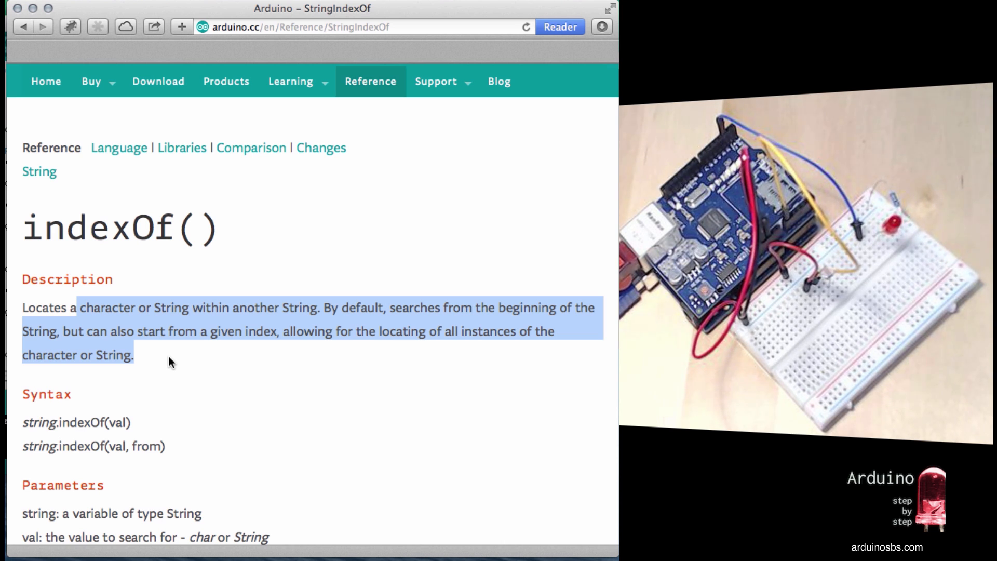
scroll(down, 3)
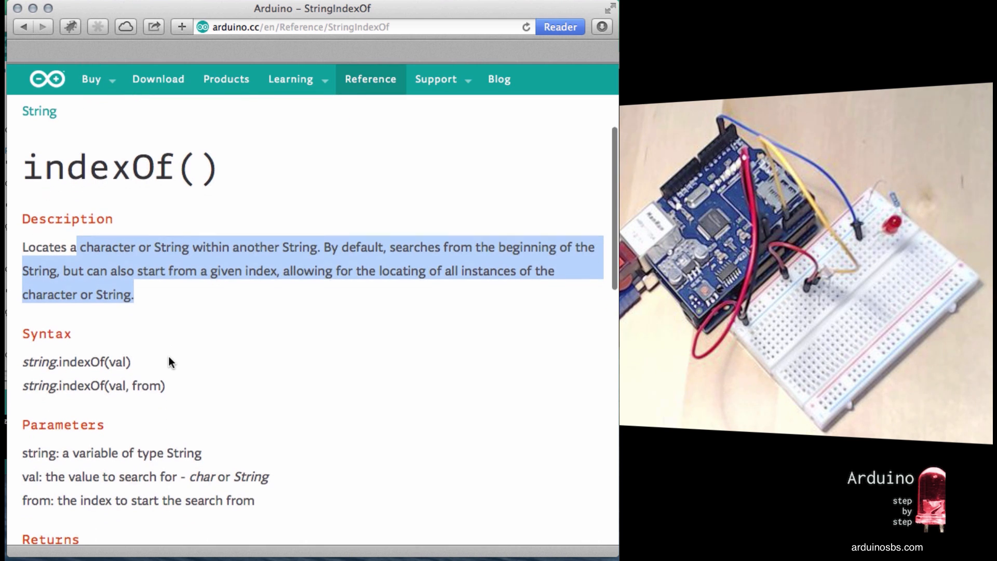
scroll(down, 3)
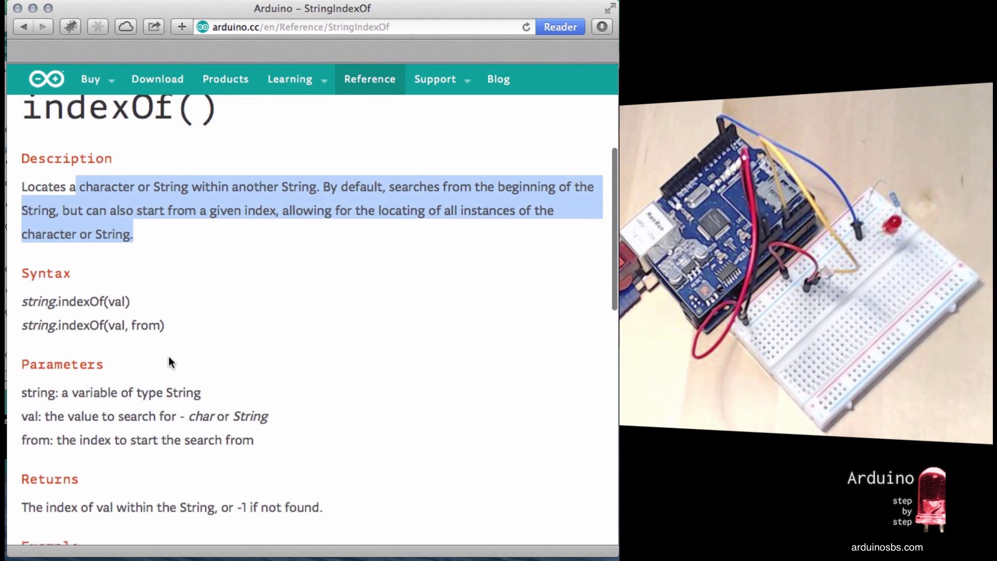
scroll(down, 3)
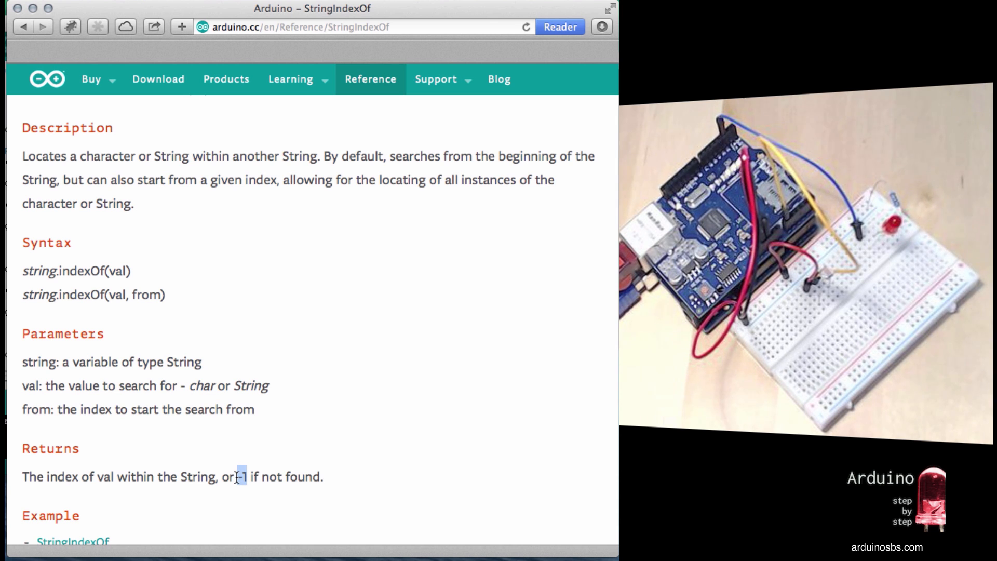
click(93, 79)
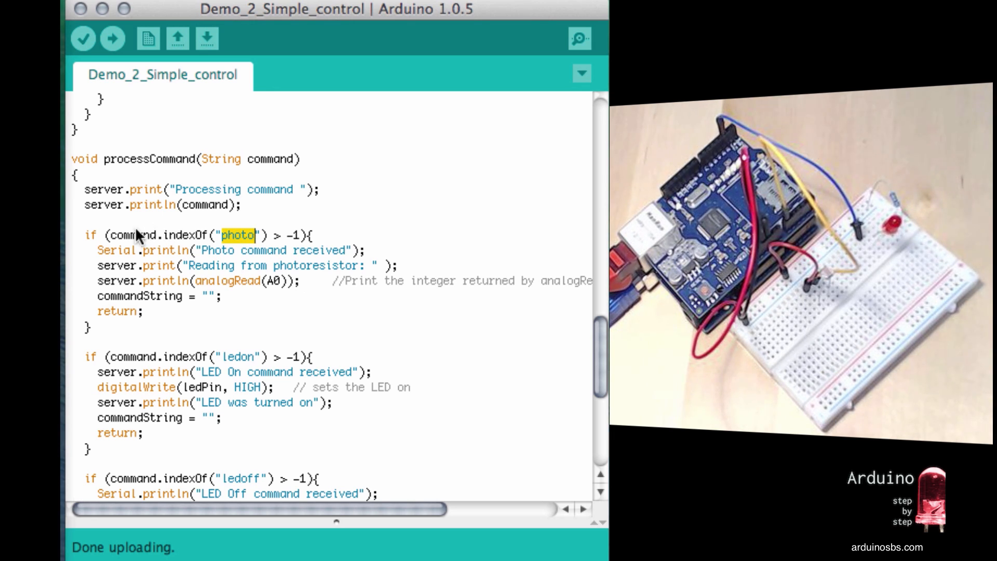
double_click(134, 235)
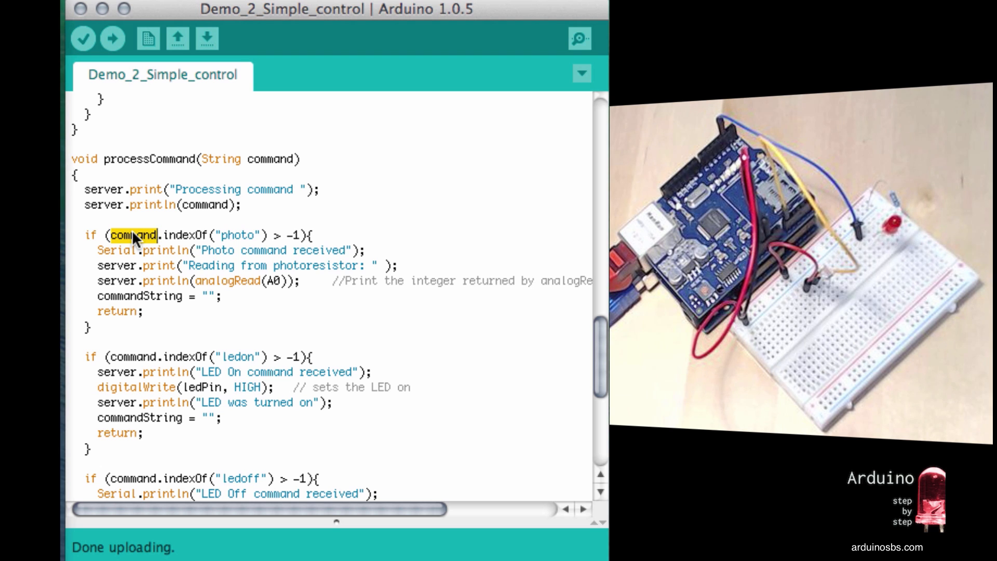
mouse_move(200, 245)
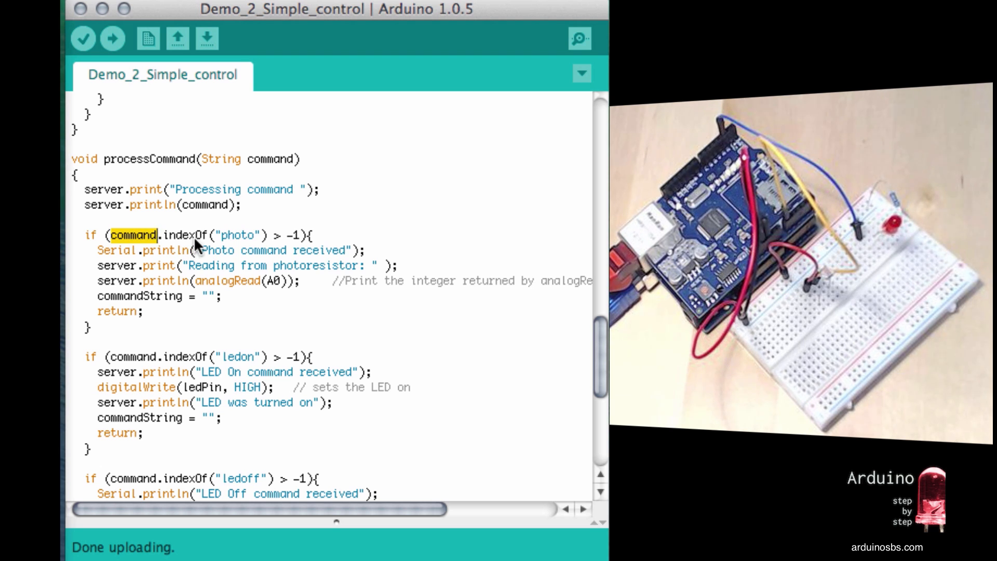
mouse_move(290, 243)
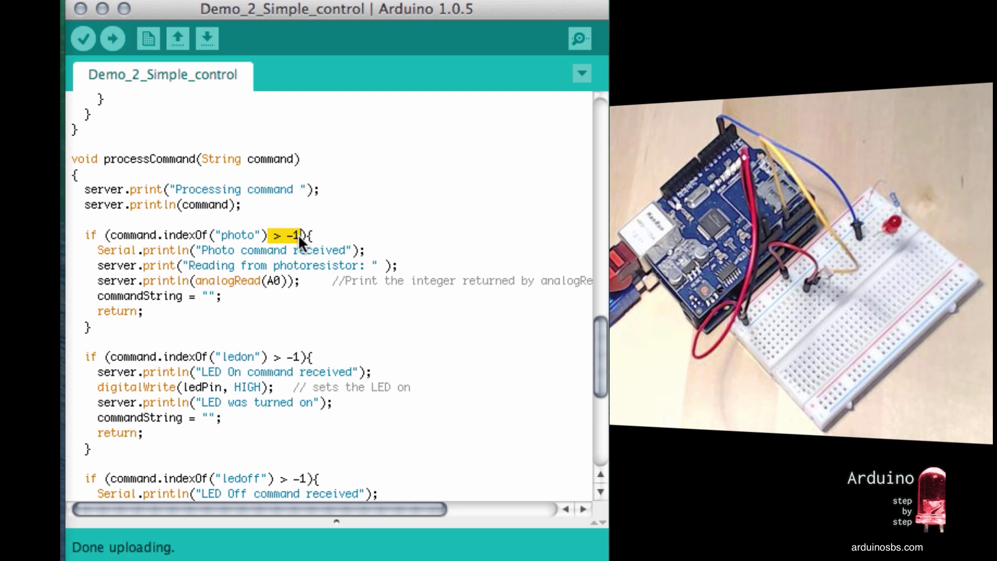
mouse_move(137, 247)
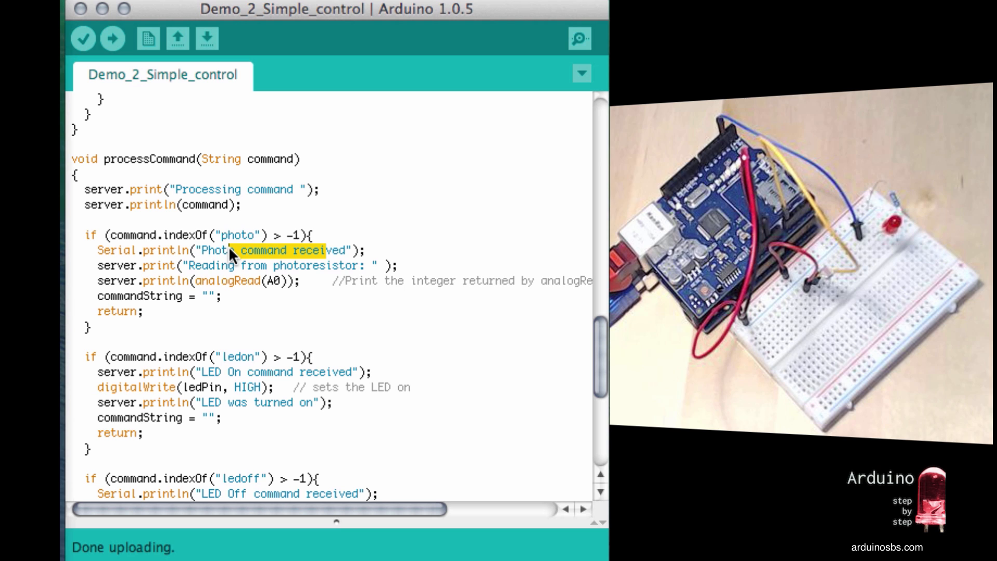
mouse_move(185, 272)
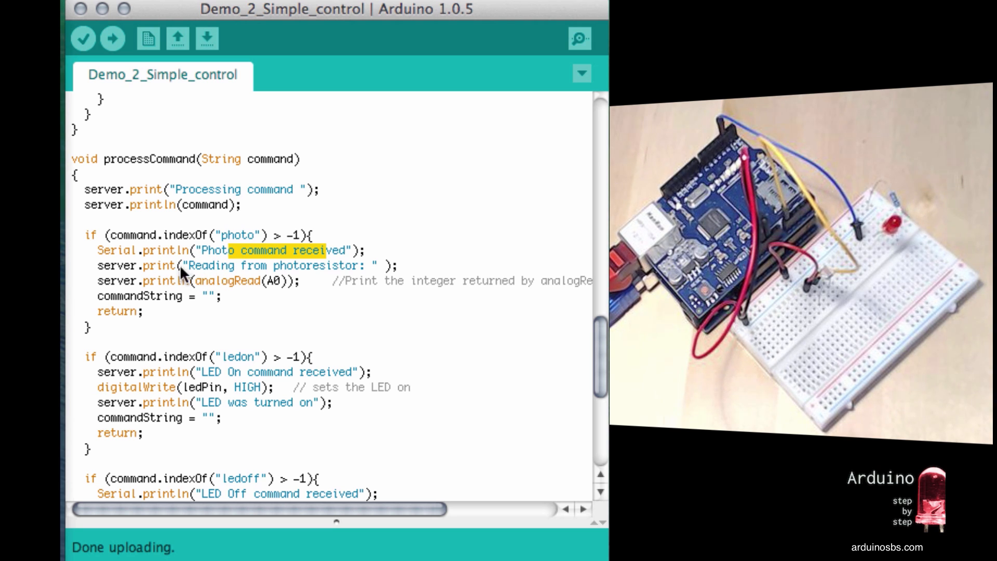
double_click(116, 265)
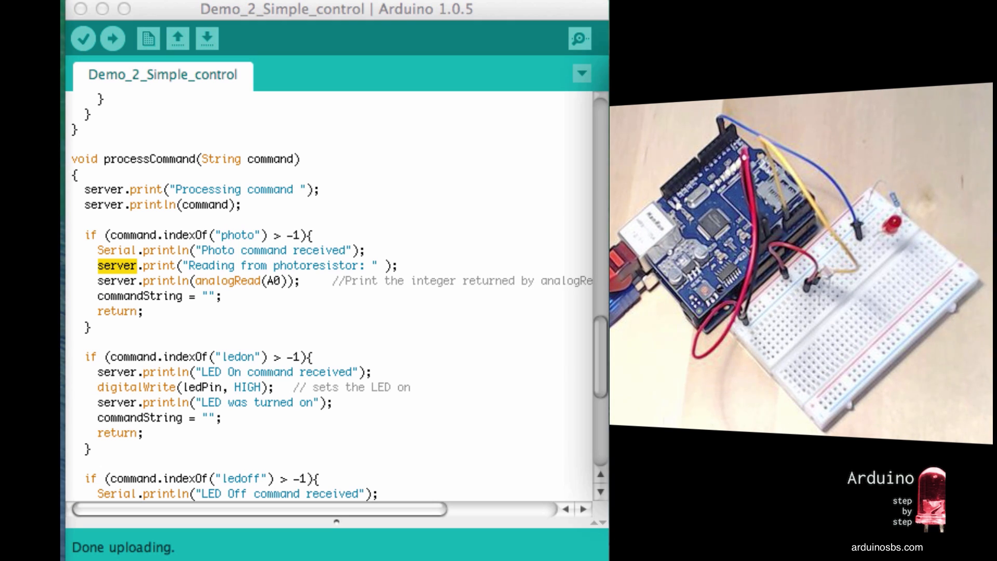
mouse_move(194, 270)
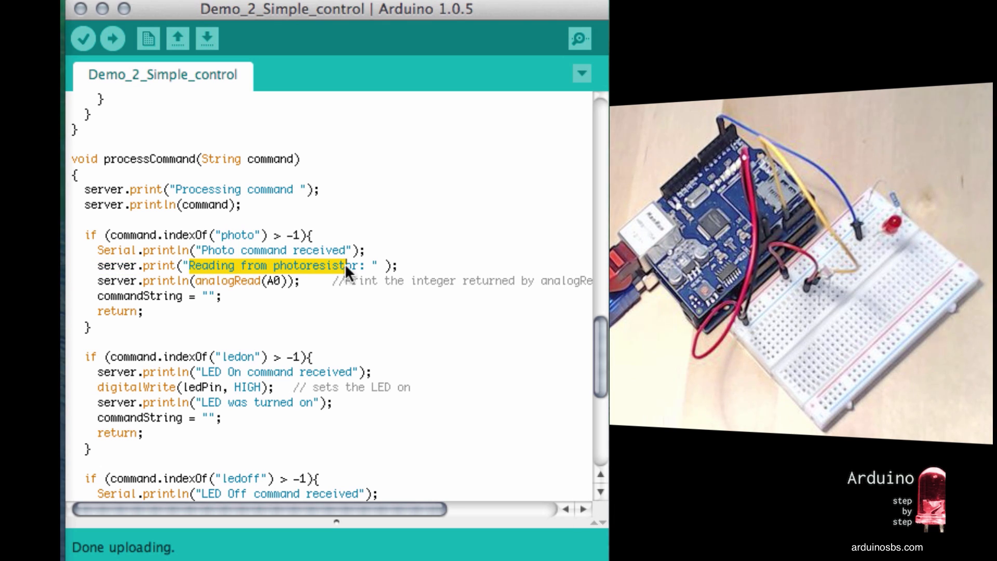
mouse_move(300, 287)
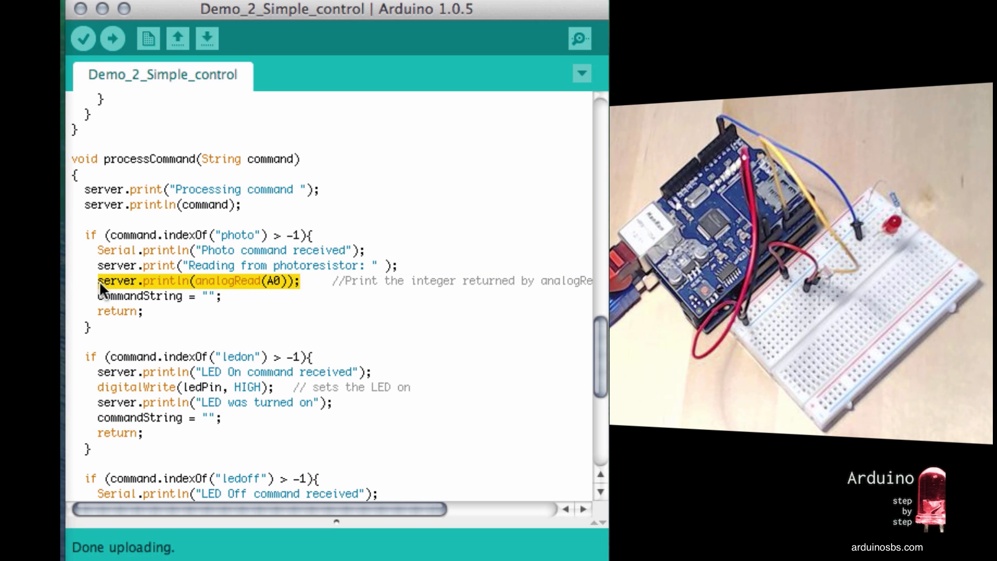
mouse_move(207, 306)
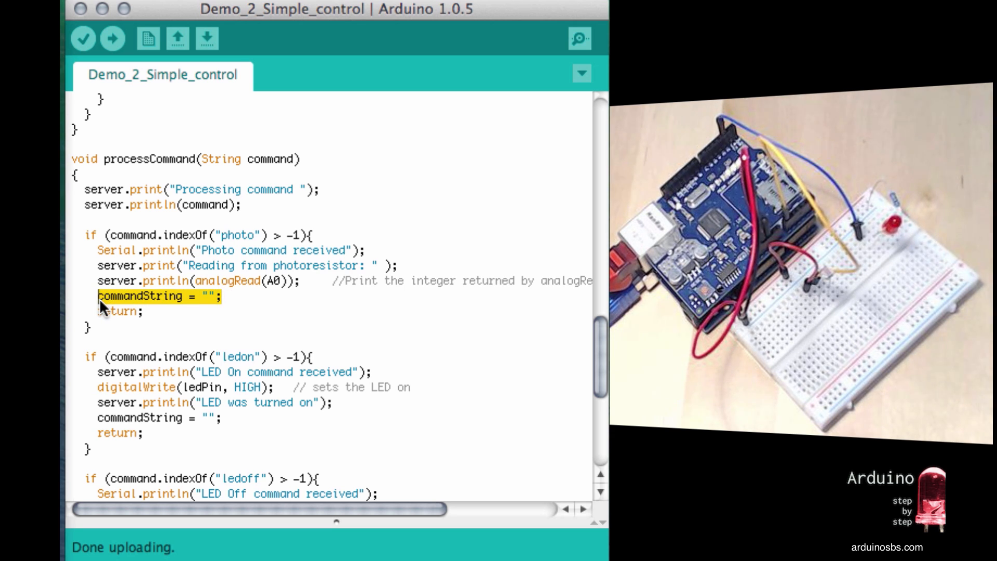
mouse_move(193, 320)
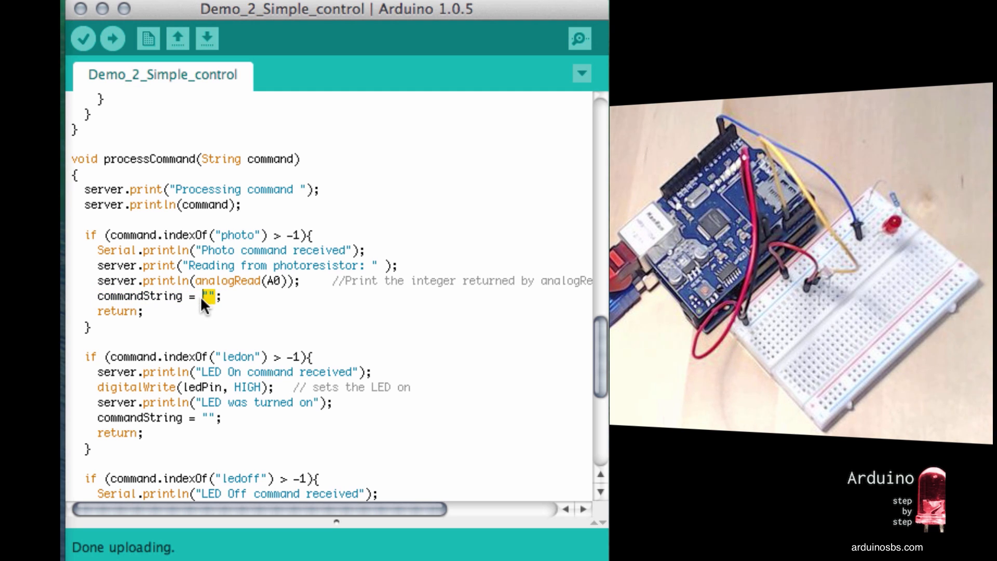
mouse_move(124, 318)
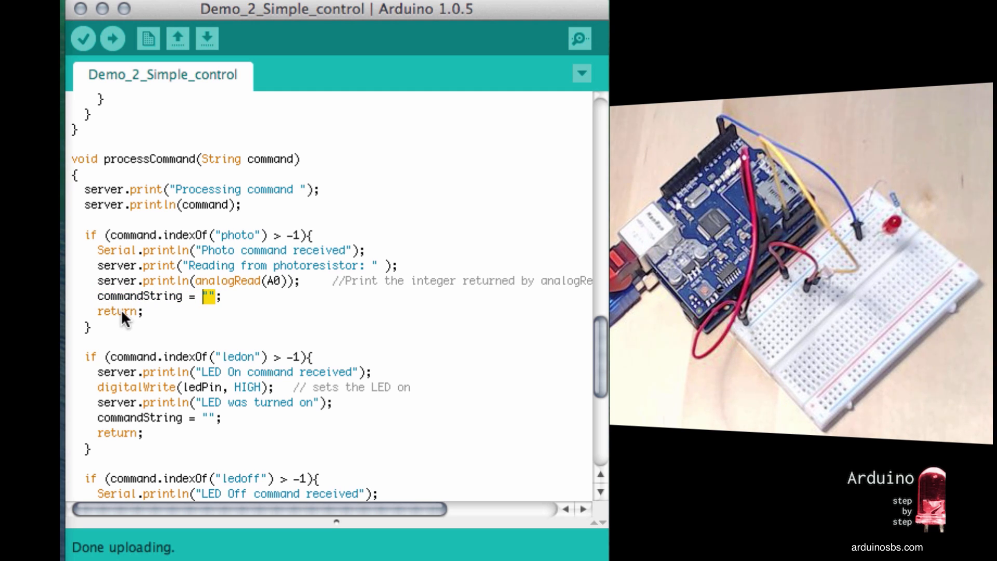
double_click(117, 312)
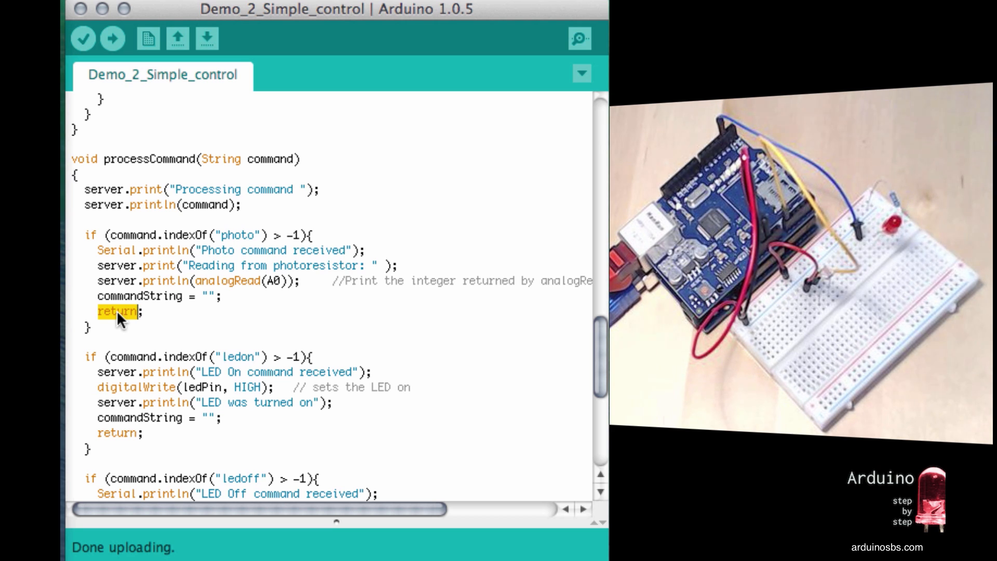
mouse_move(137, 290)
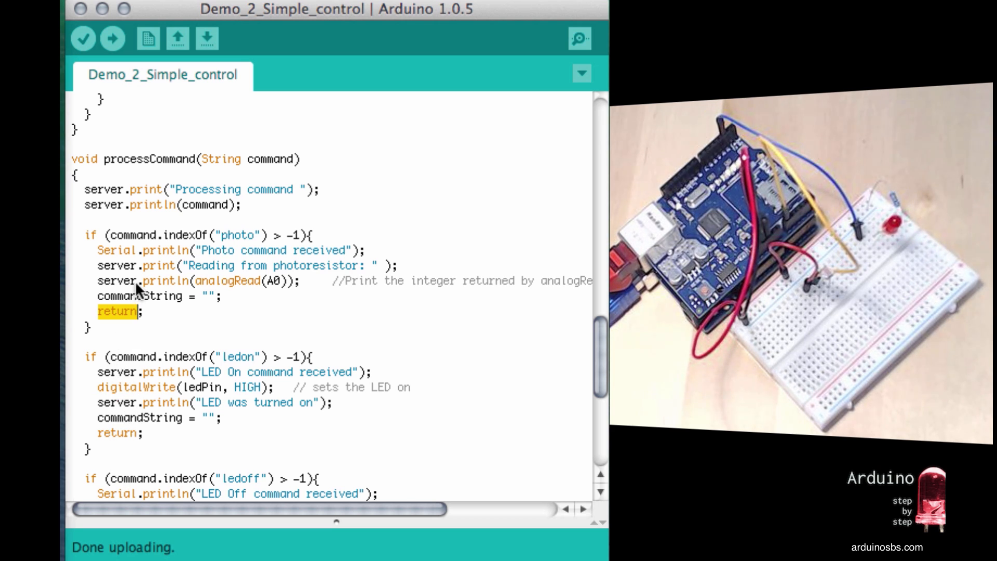
mouse_move(141, 293)
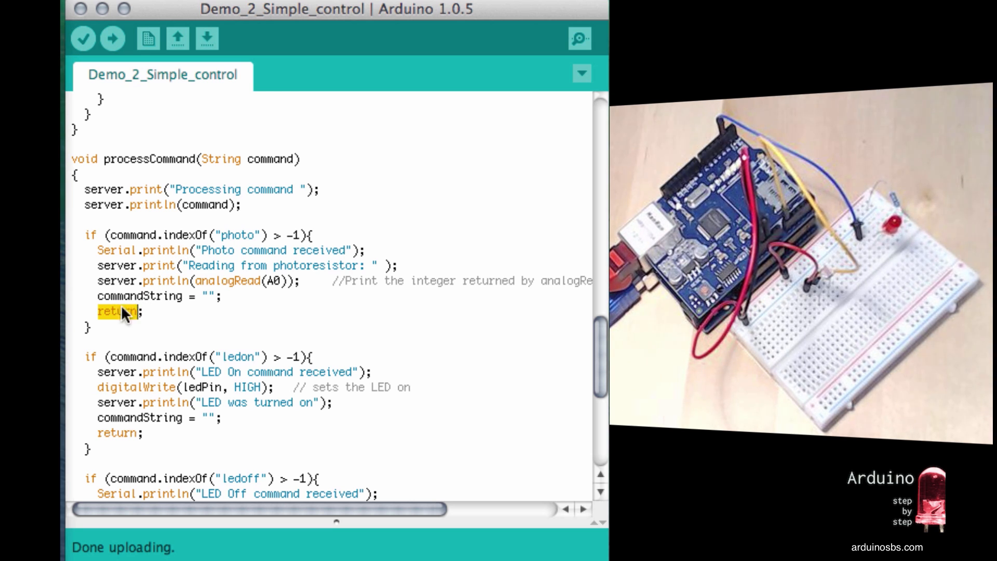
mouse_move(153, 171)
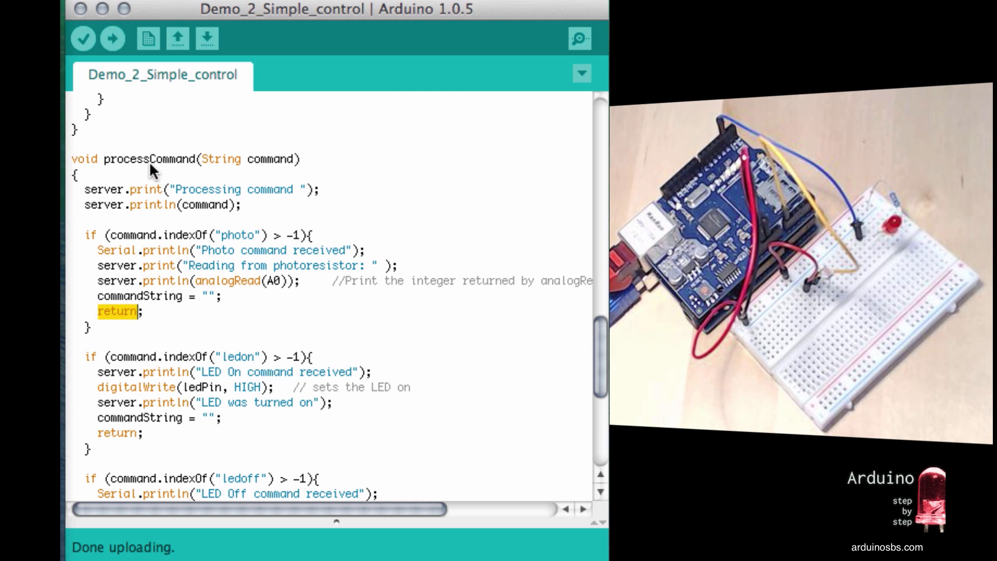
mouse_move(120, 300)
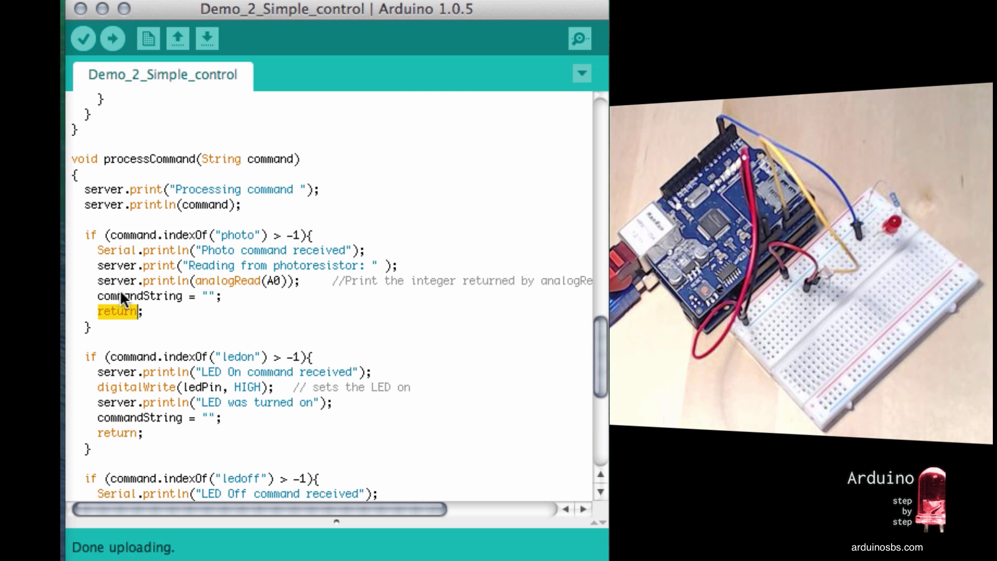
mouse_move(124, 311)
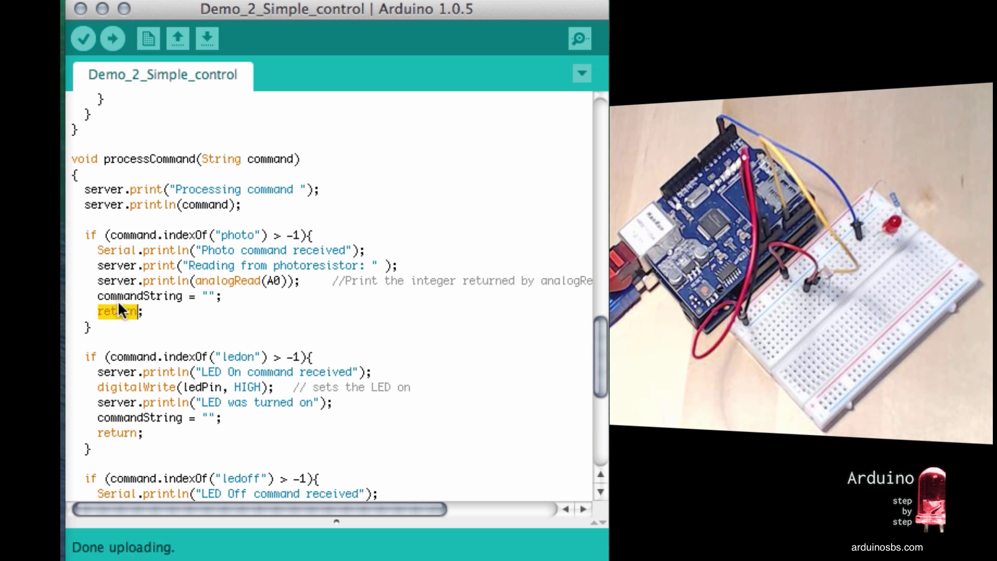
mouse_move(253, 178)
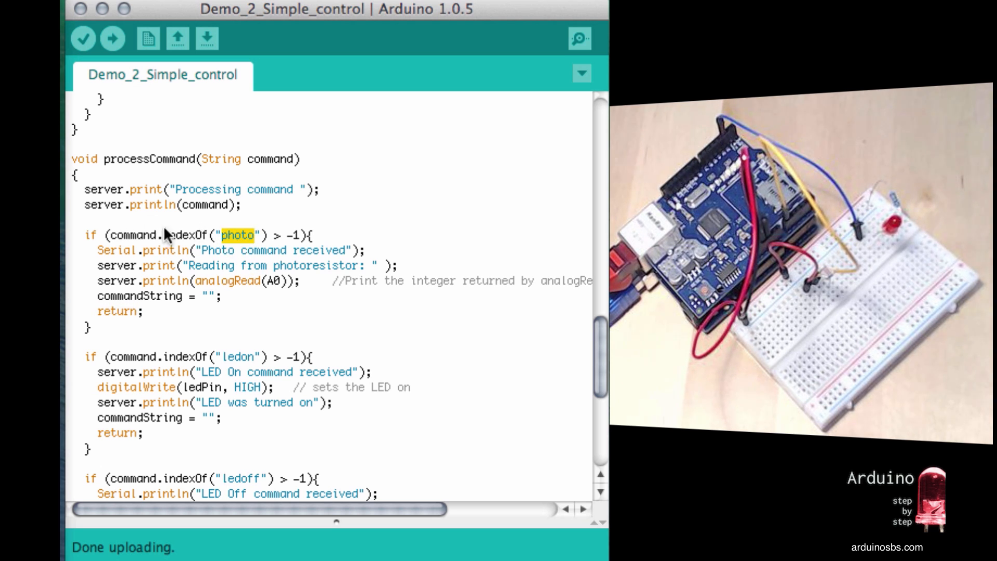
scroll(down, 3)
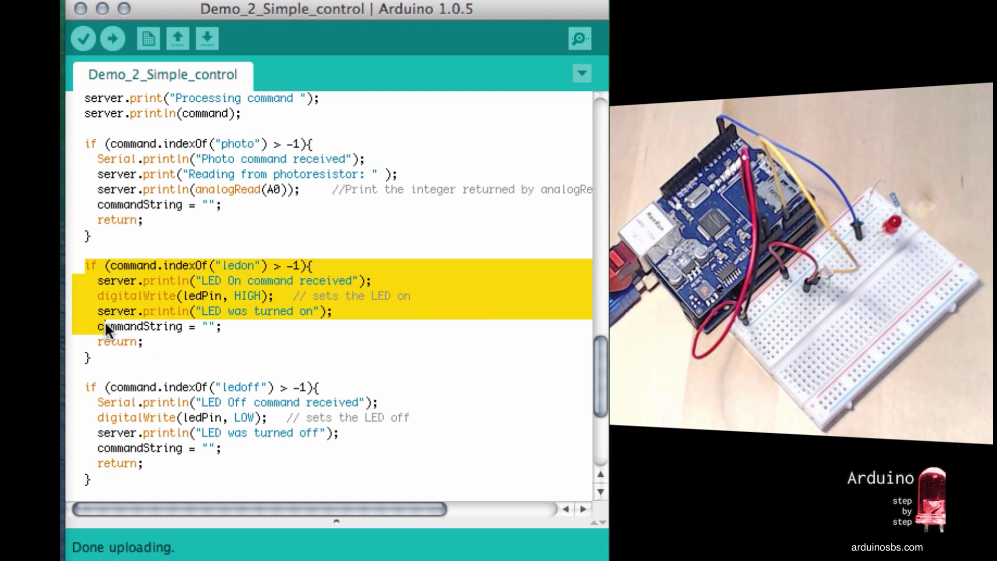
scroll(down, 3)
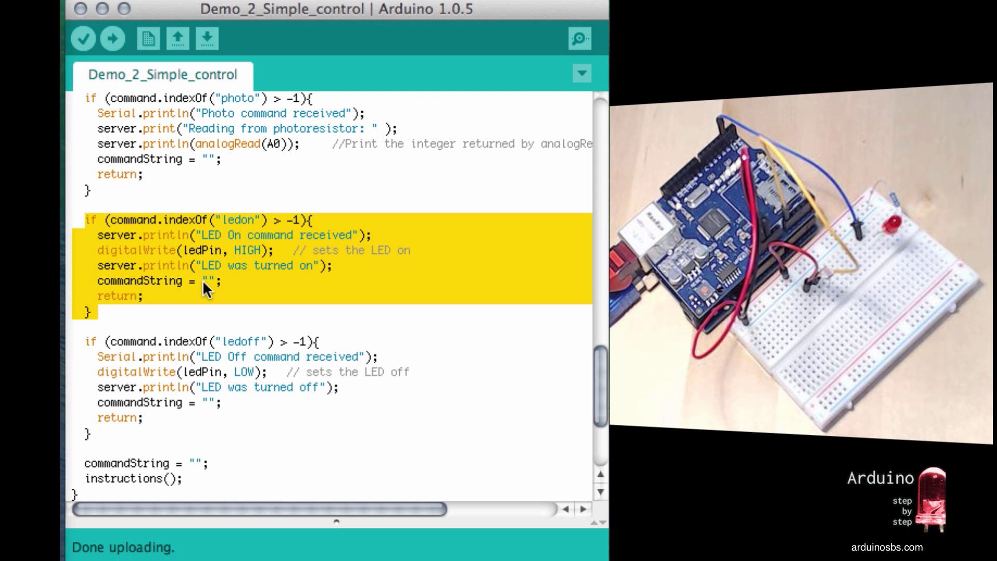
scroll(down, 3)
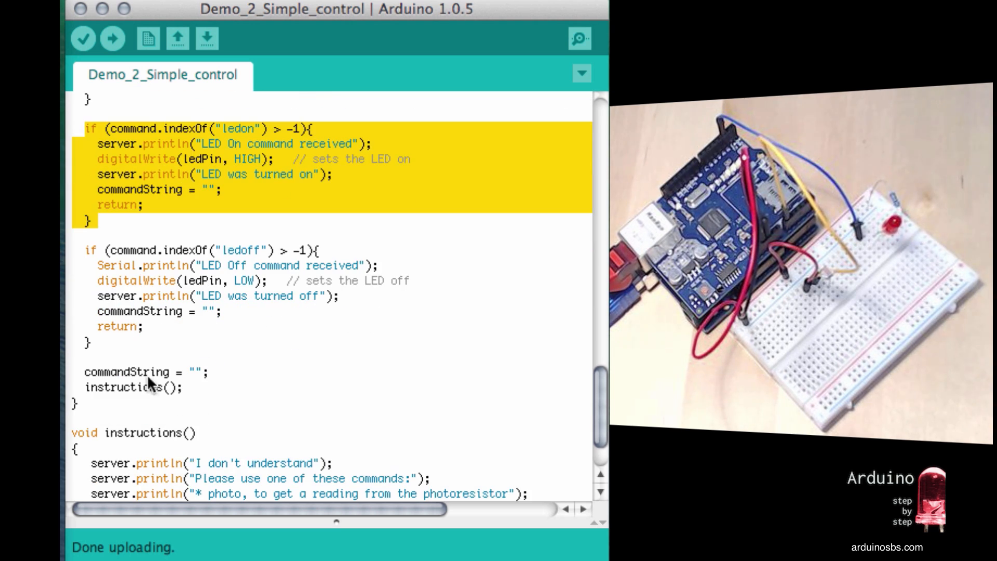
double_click(123, 387)
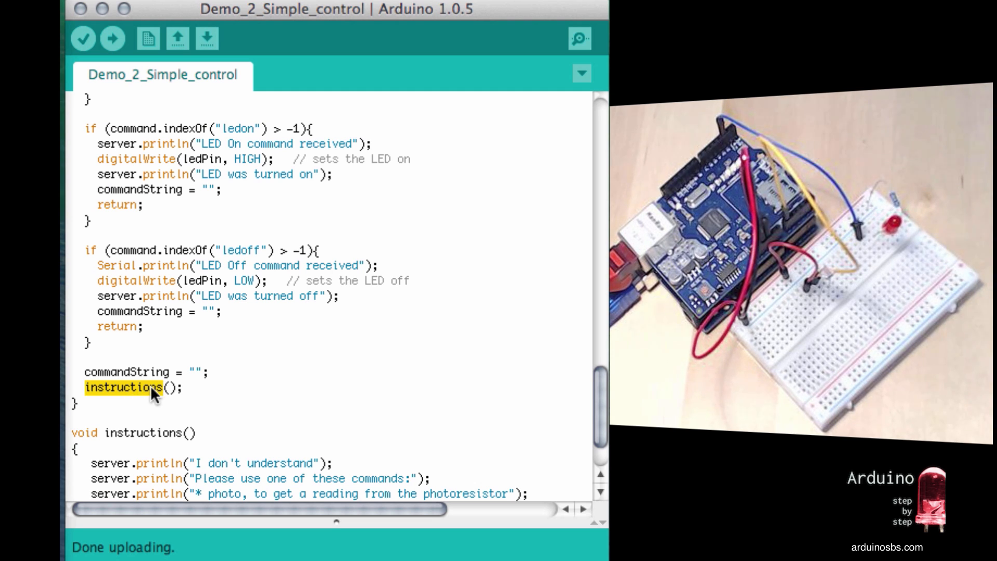
scroll(down, 3)
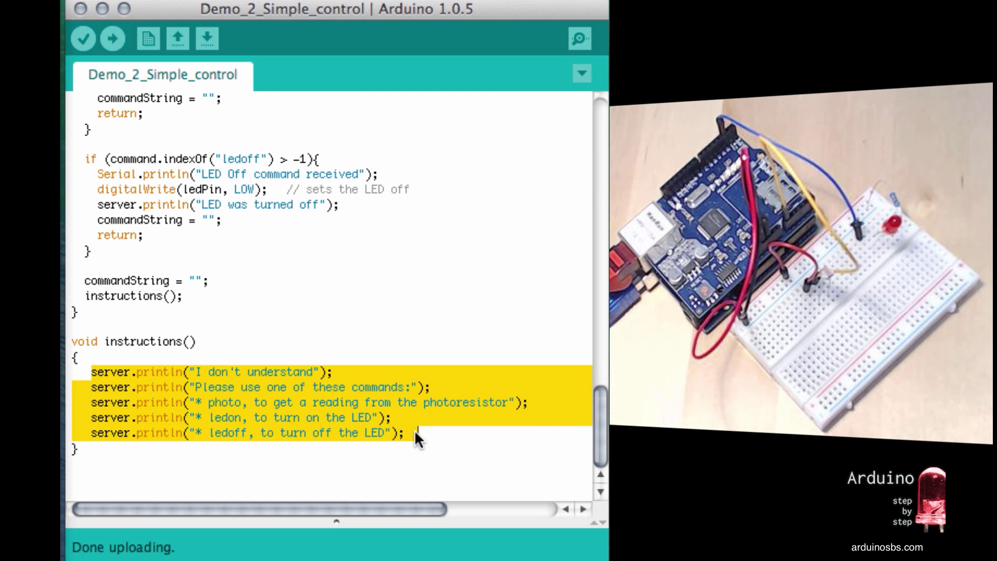
click(443, 370)
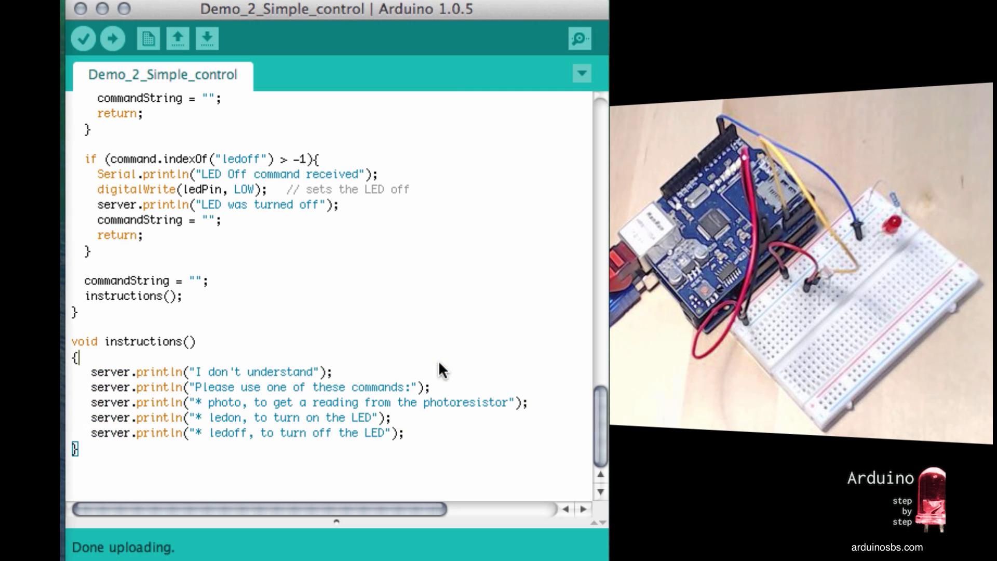
scroll(up, 3)
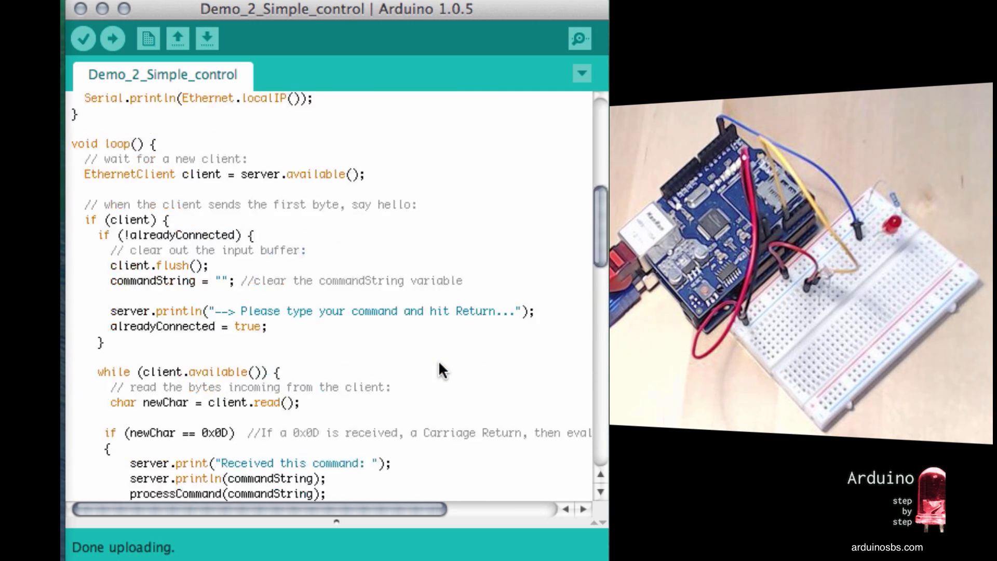
scroll(up, 3)
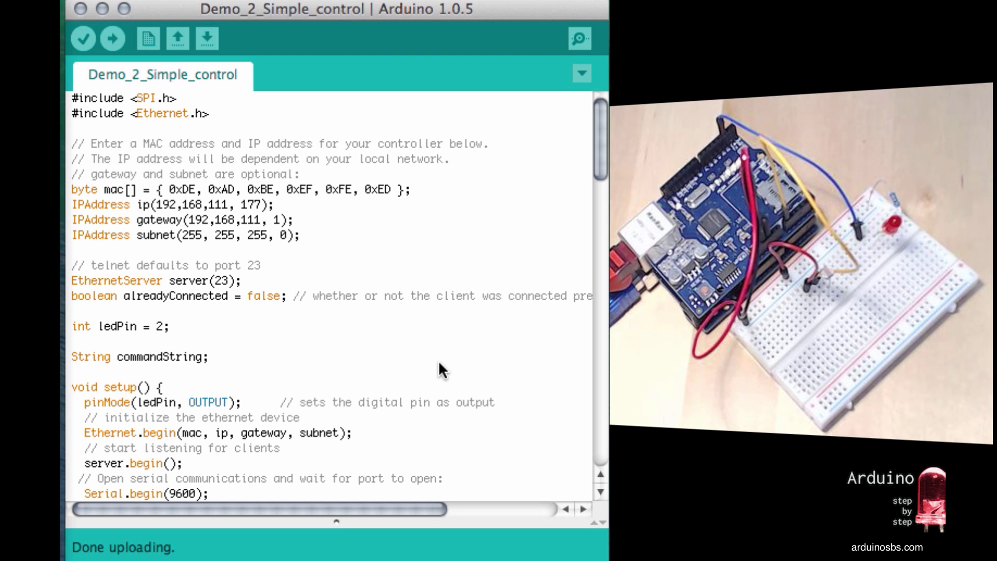
mouse_move(458, 51)
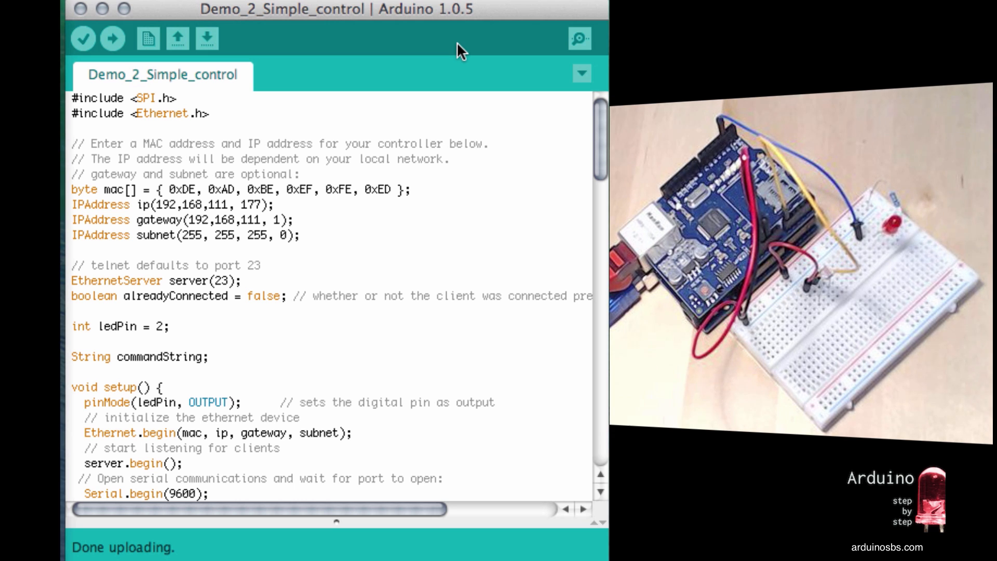